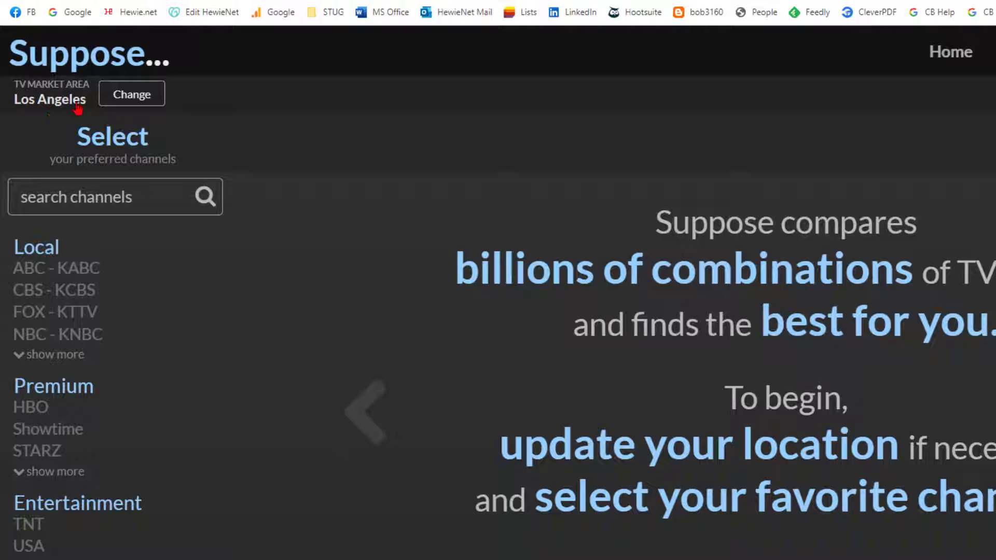
Change the TV market area from Los Angeles to Bradenton, FL
left_click(131, 94)
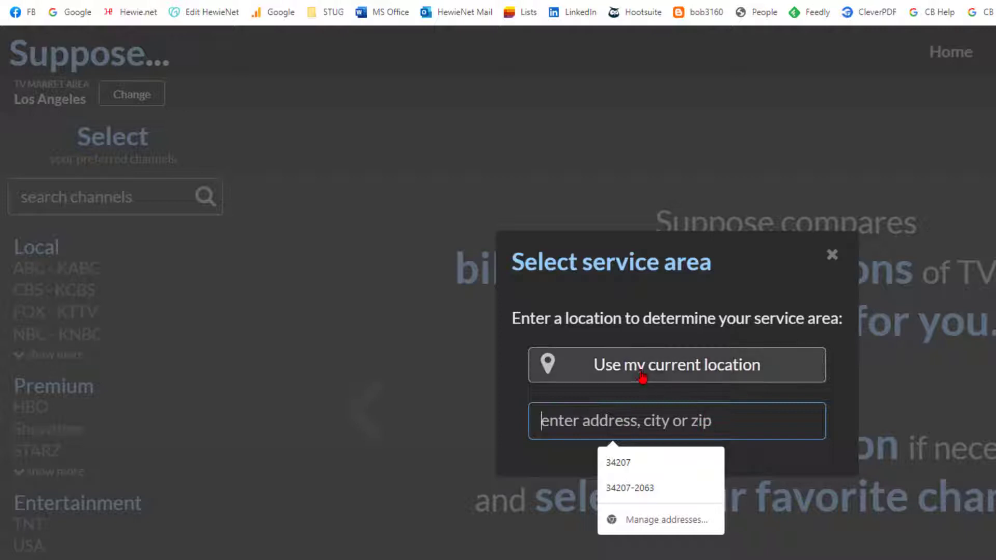
mouse_move(648, 415)
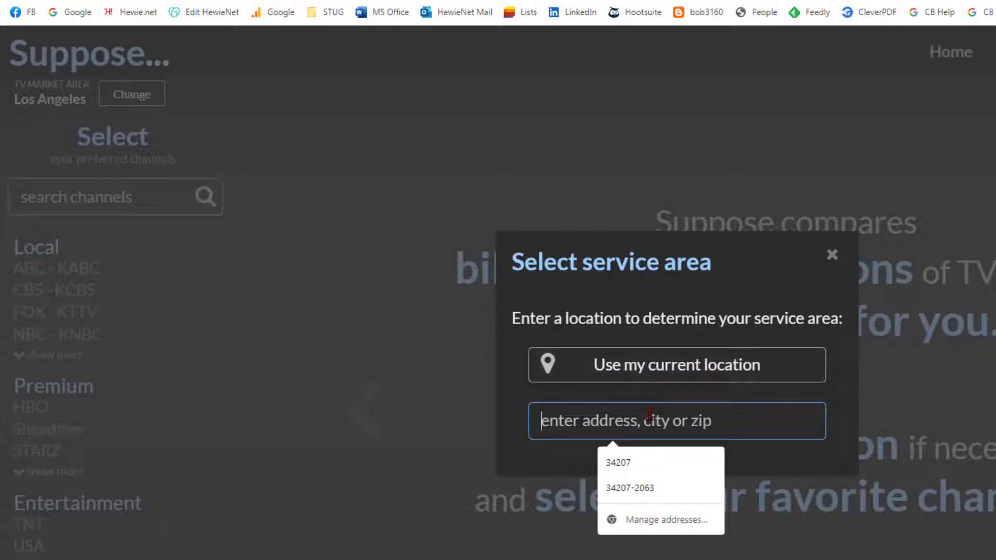
type("Bradent")
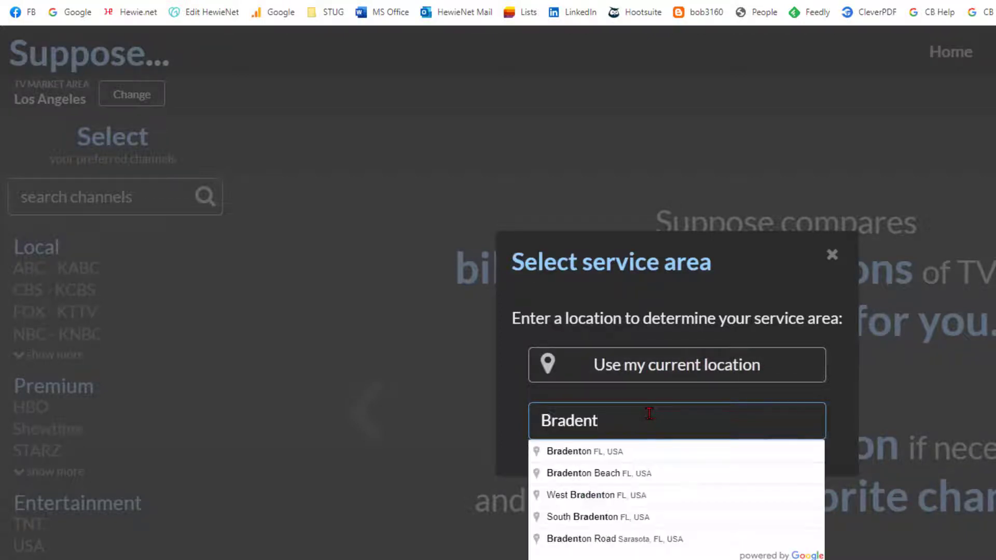
type("on")
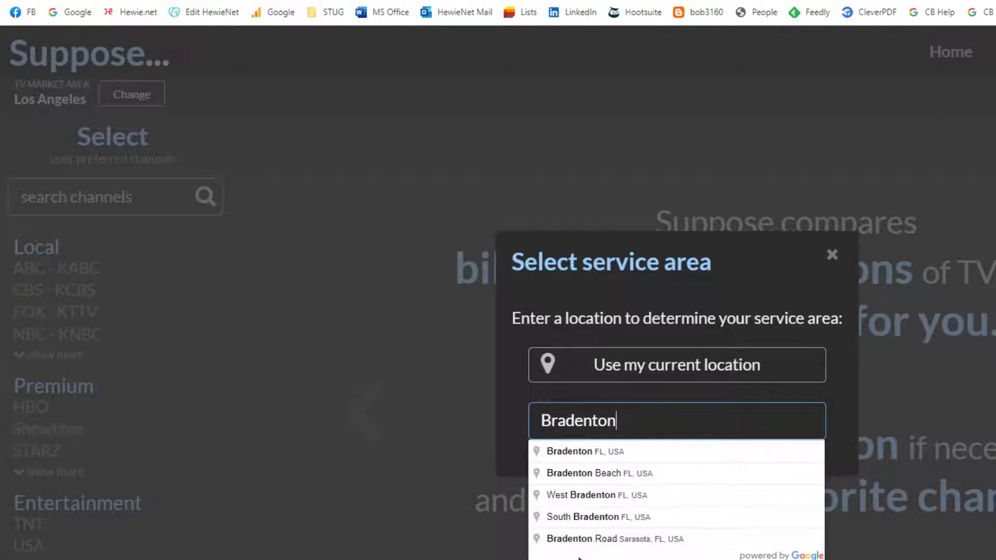
left_click(585, 451)
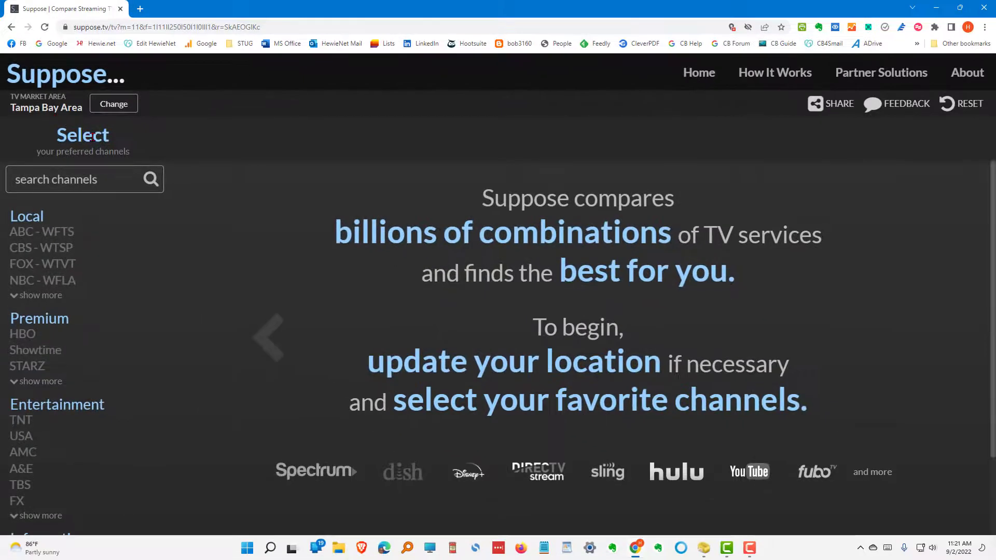
mouse_move(219, 166)
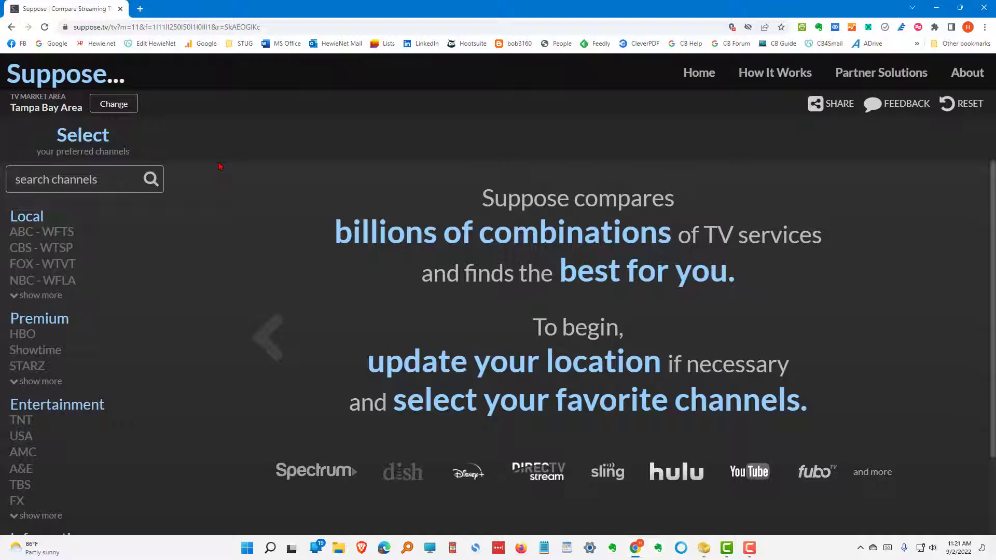
mouse_move(224, 193)
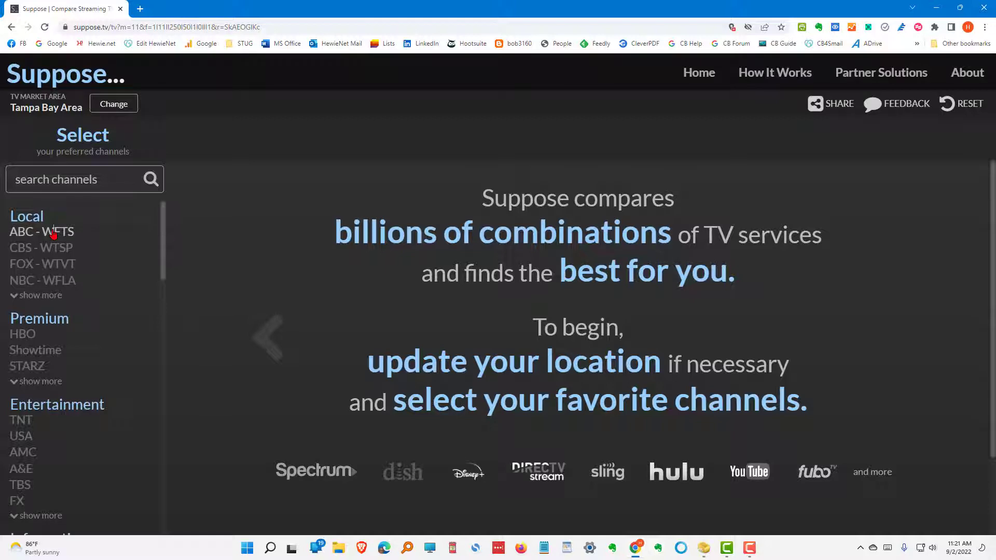
Expand the full Local channel list and add ABC - WWSB as a preferred channel
left_click(41, 232)
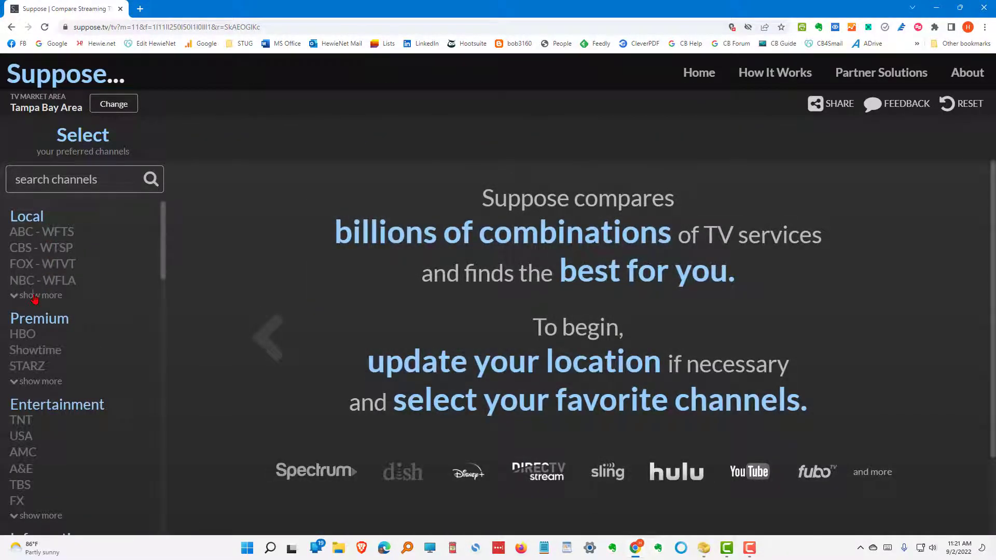
left_click(42, 294)
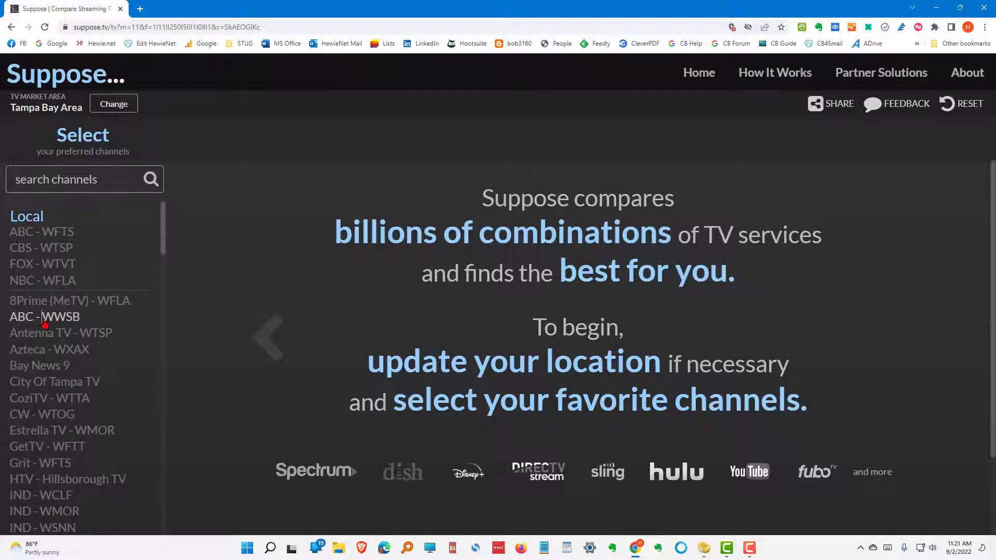
left_click(45, 316)
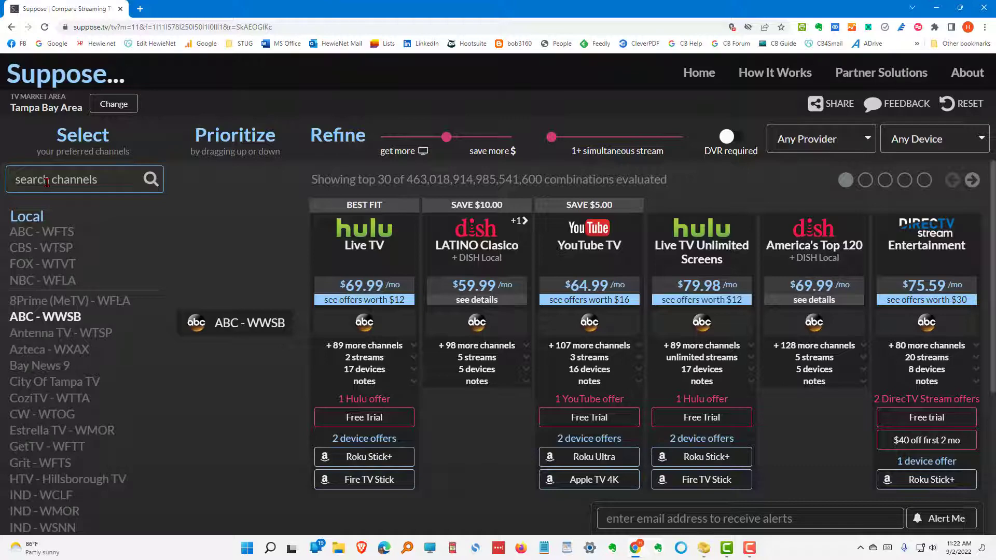
Search for and add REELZ, A&E, Weather Channel, TCM and FX as preferred channels
type("Ree")
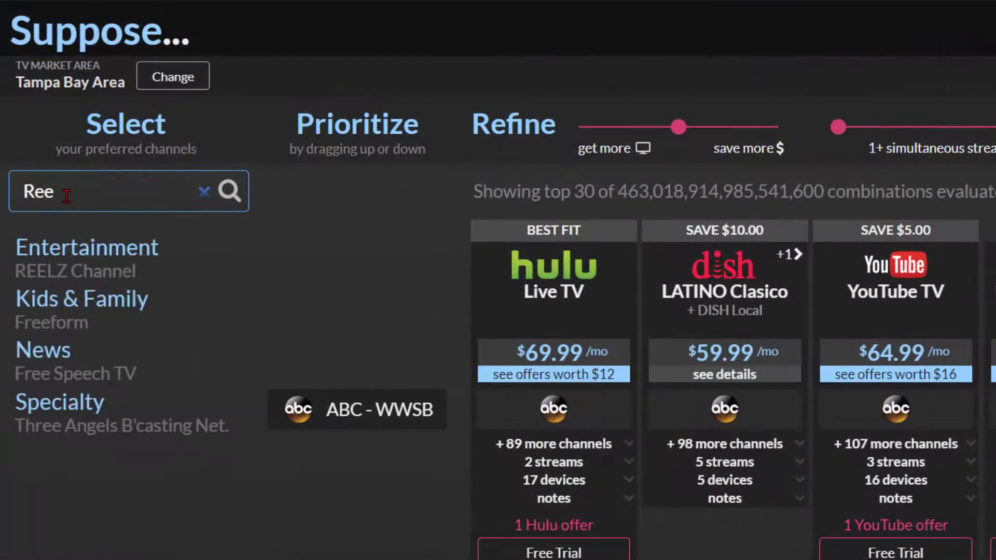
mouse_move(83, 272)
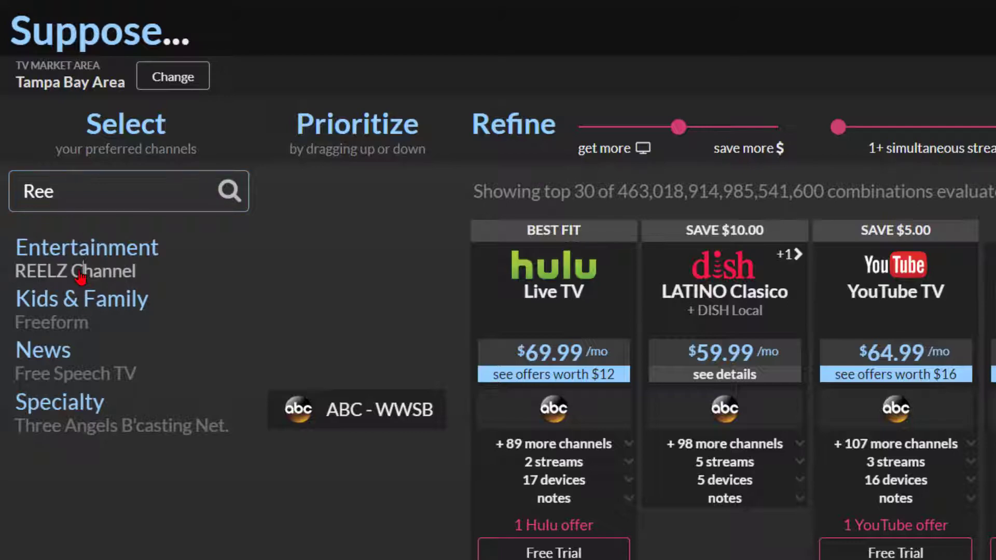
left_click(75, 271)
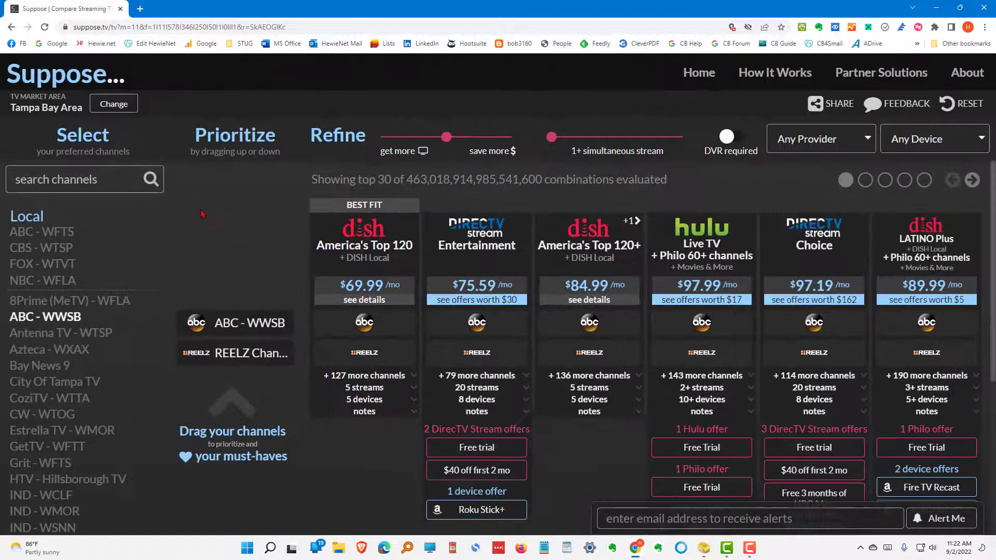
left_click(77, 179)
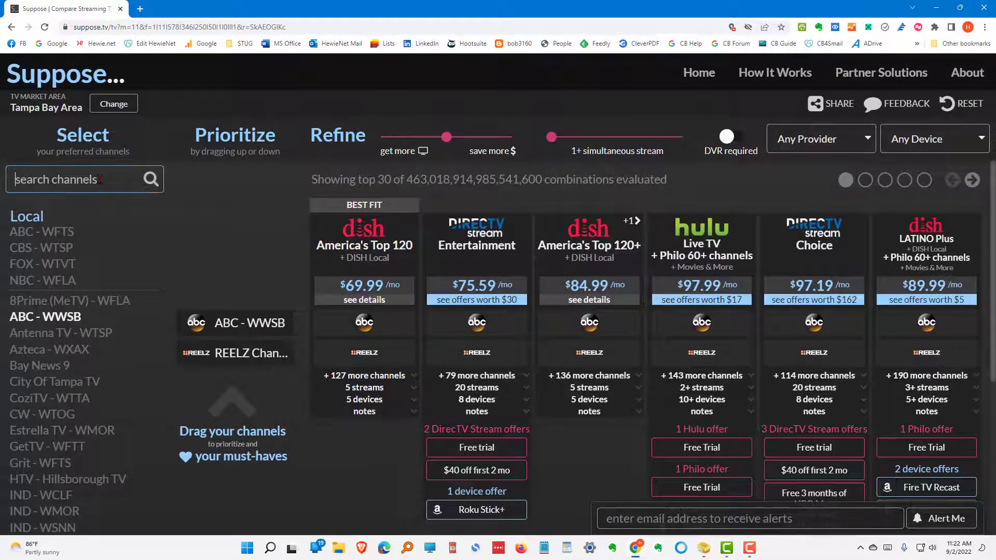
type("A&E")
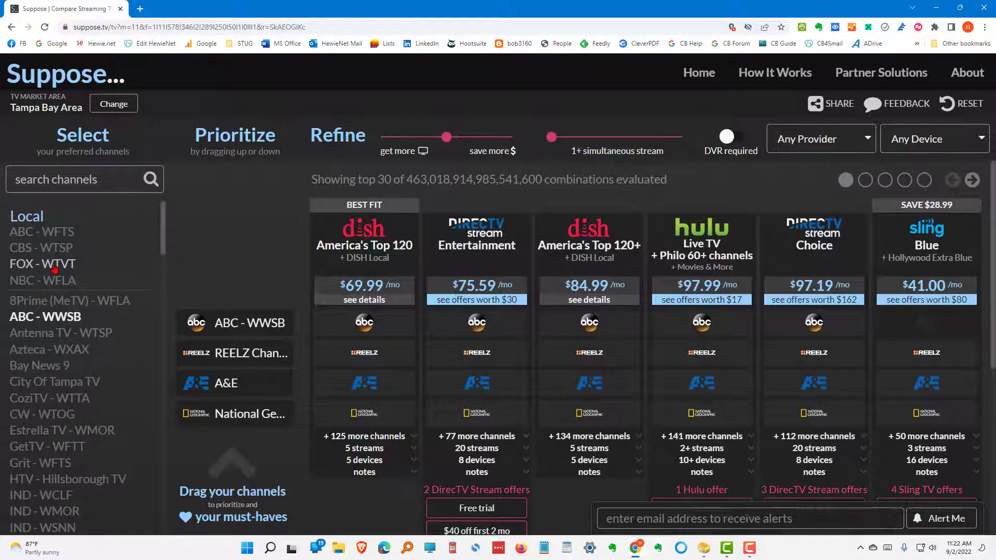
type("Weather")
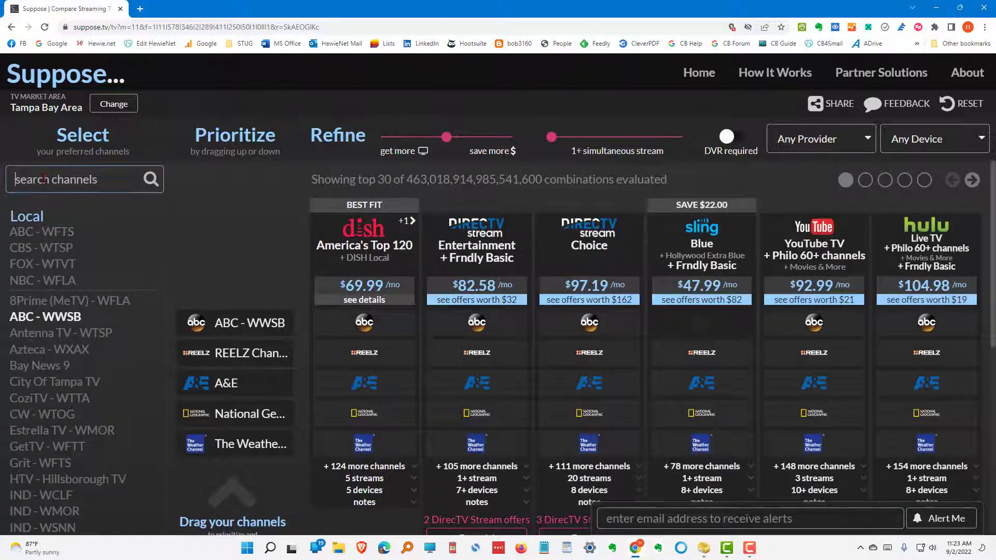
type("TCM")
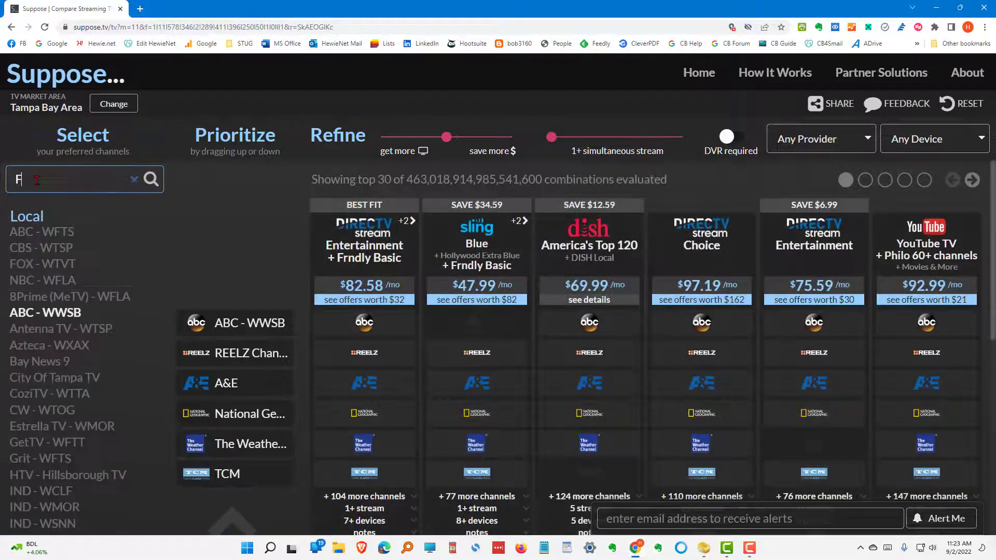
type("X")
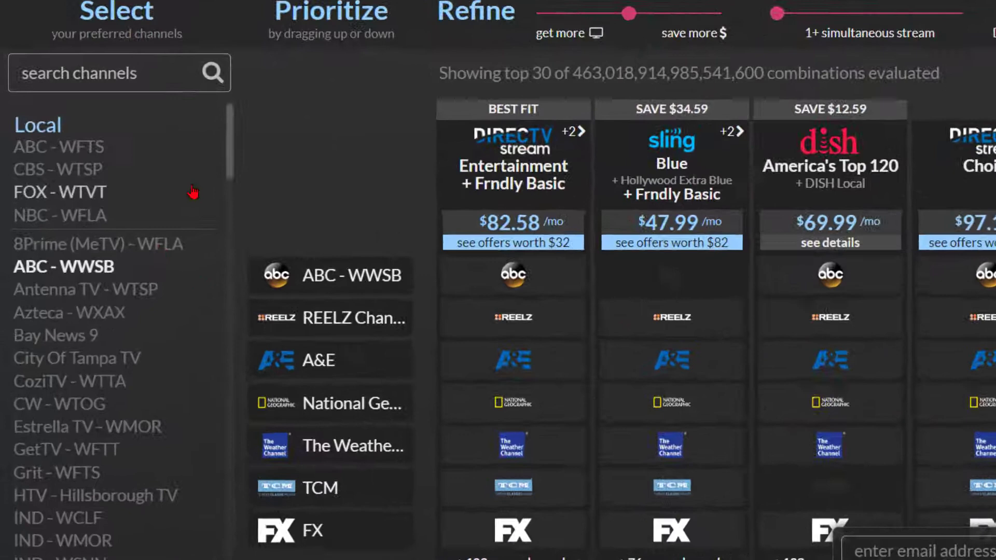
scroll("down", 3)
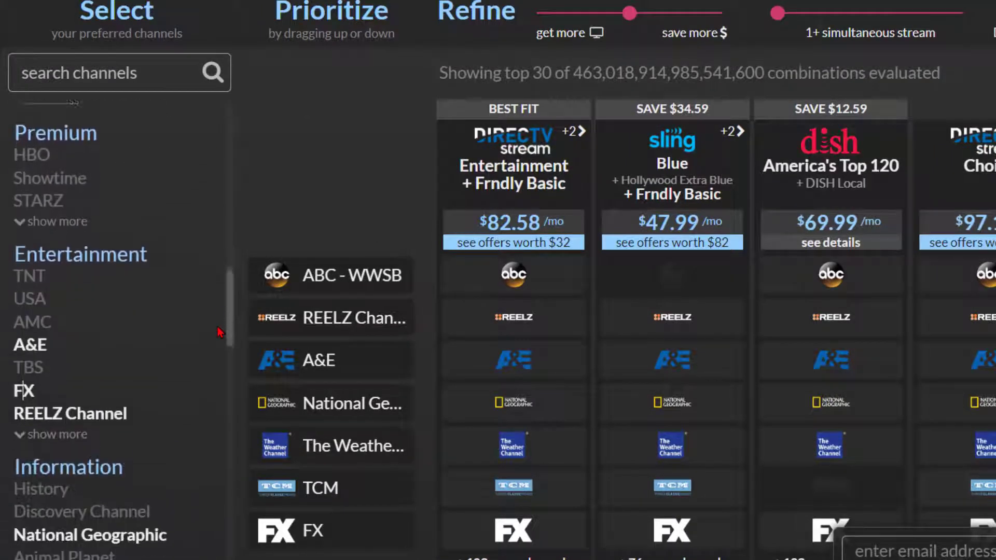
scroll("down", 3)
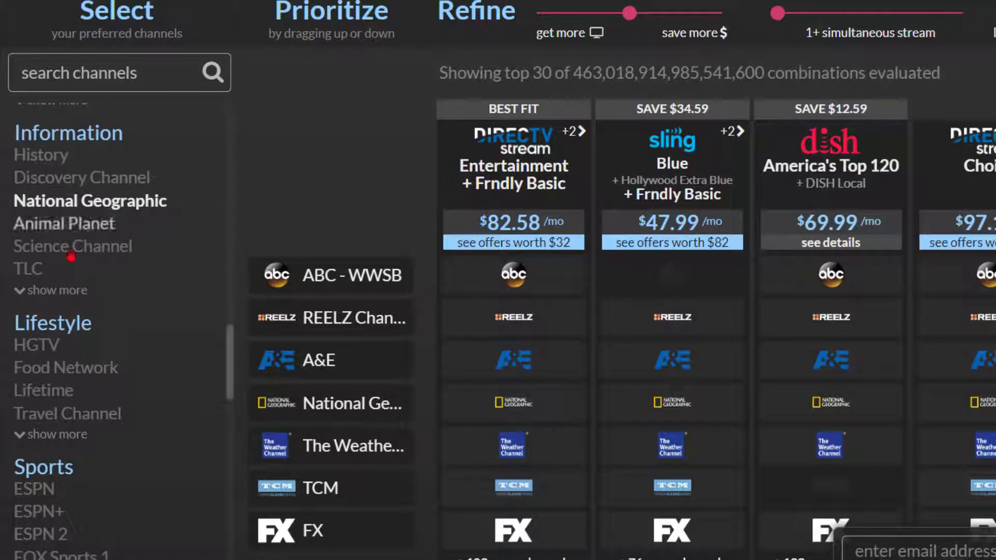
left_click(51, 290)
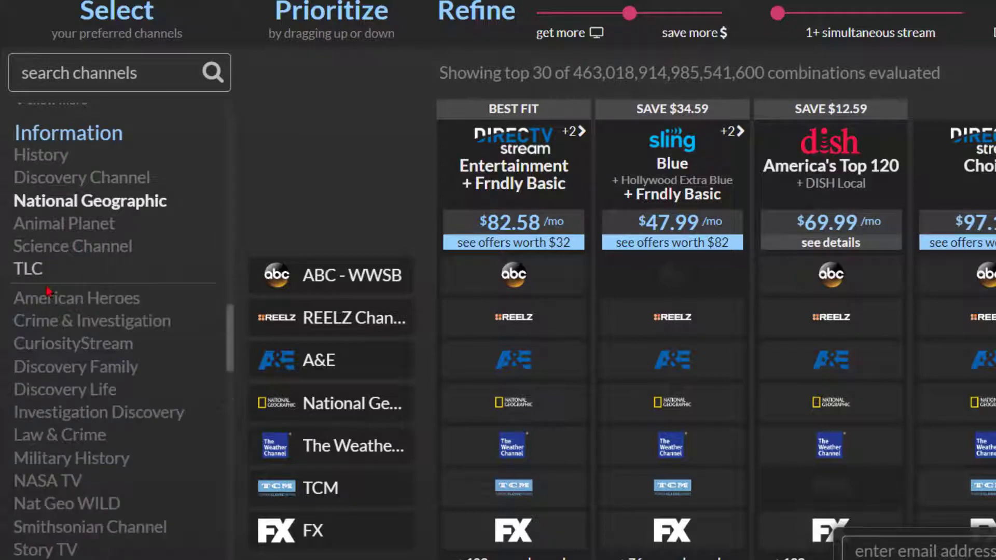
scroll("down", 3)
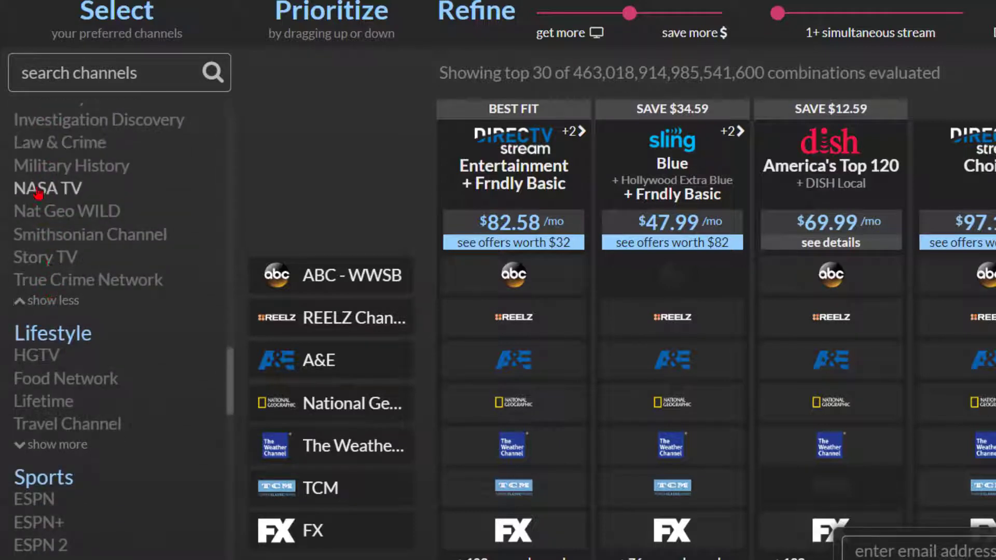
mouse_move(44, 305)
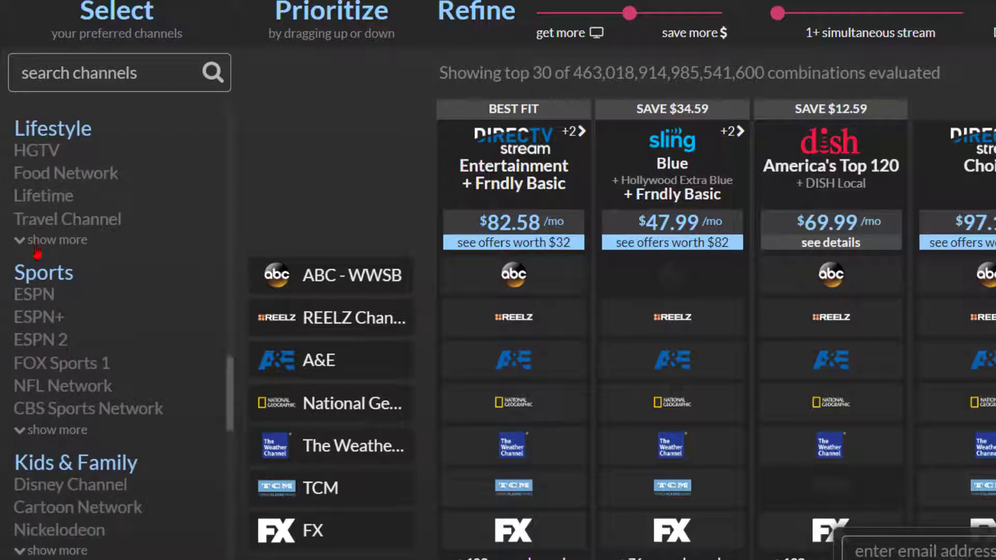
left_click(56, 240)
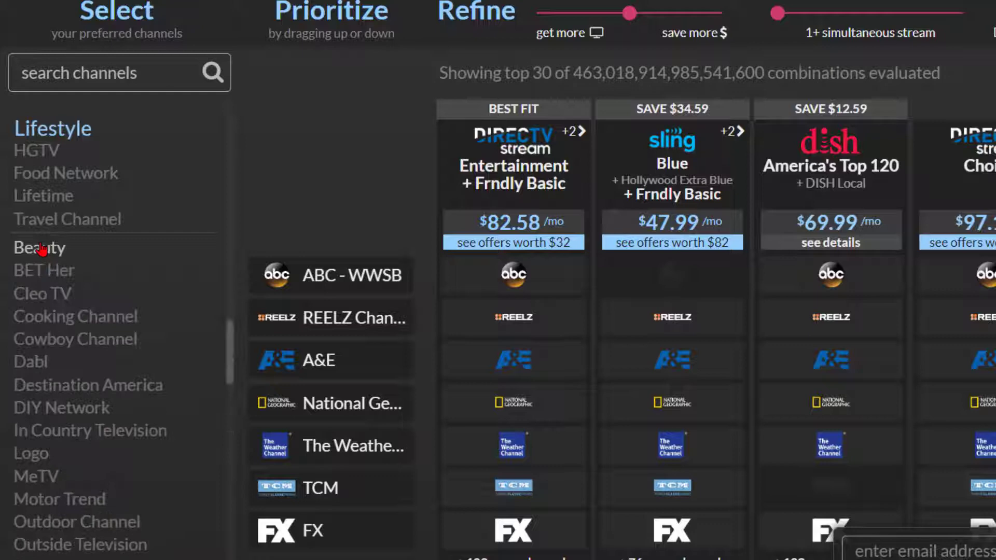
scroll("down", 3)
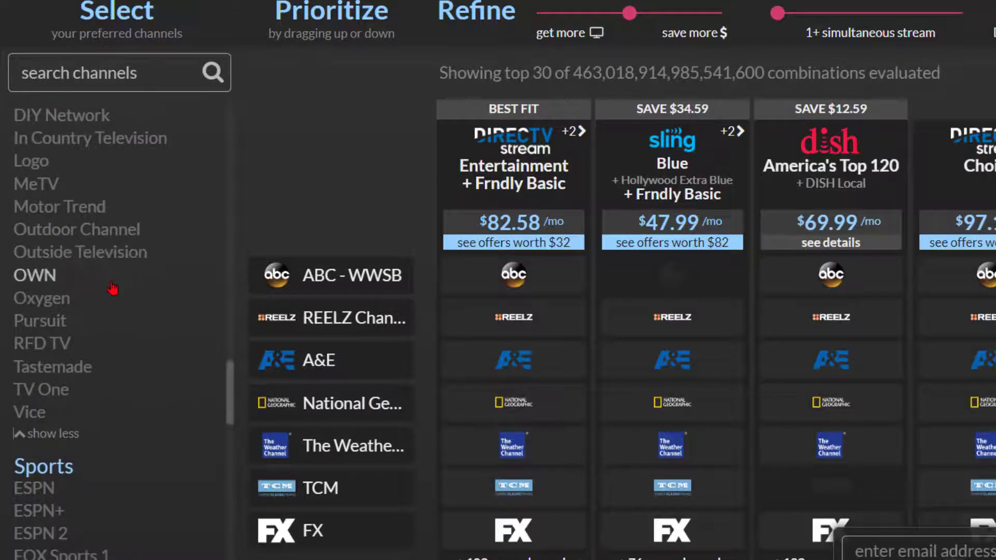
scroll("down", 3)
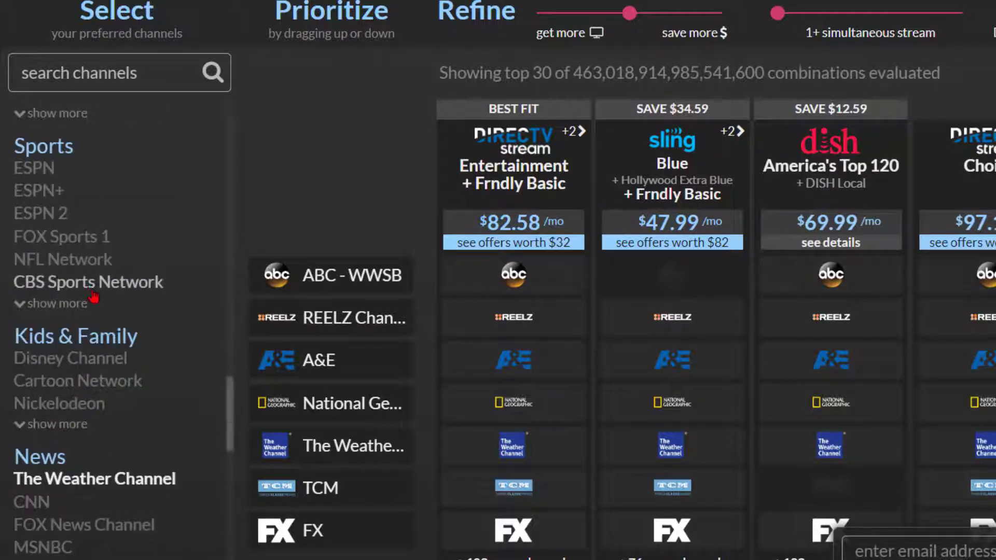
scroll("down", 3)
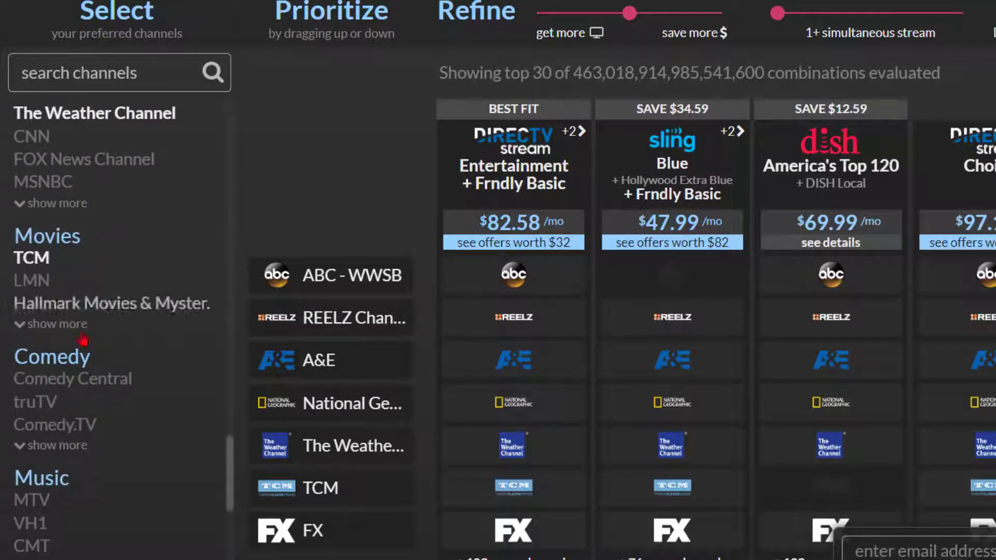
scroll("down", 3)
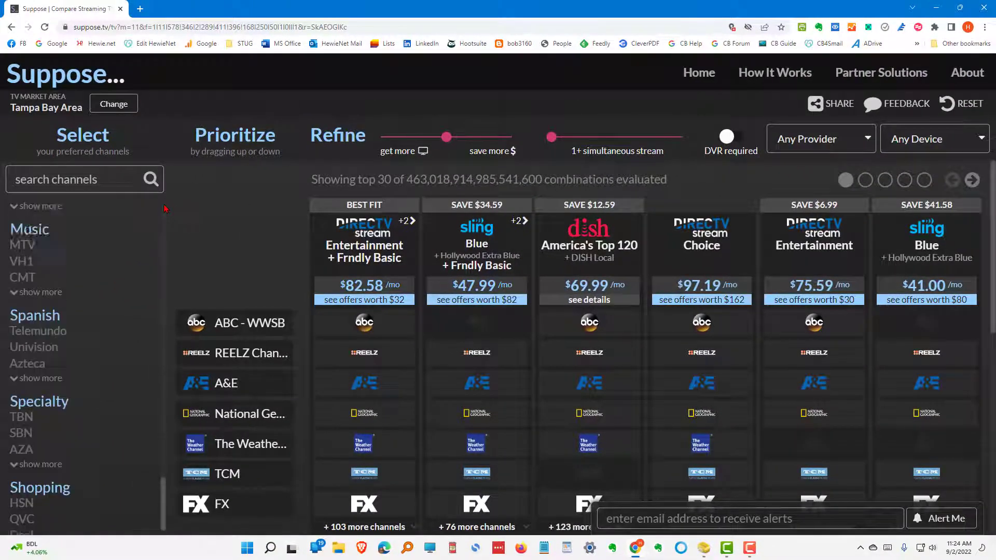
scroll("up", 3)
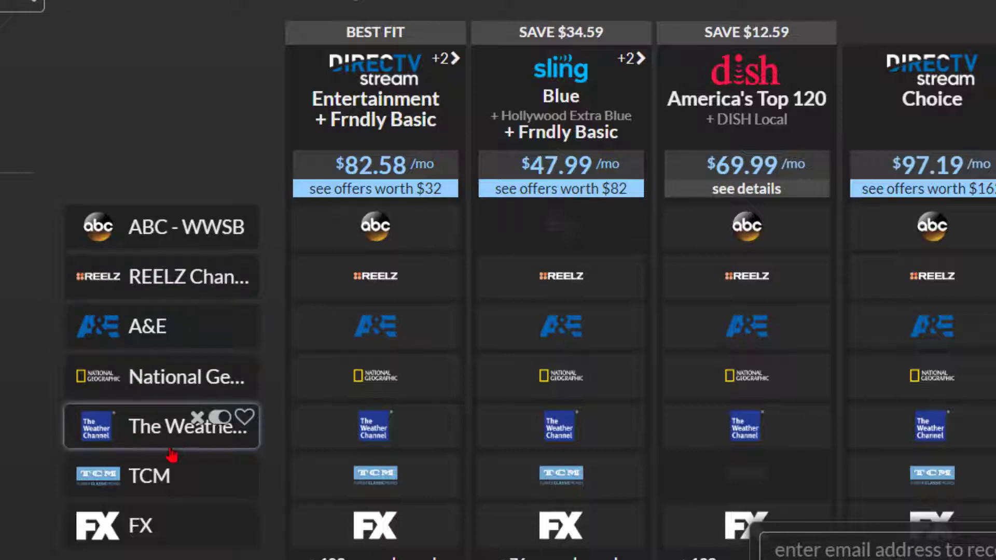
mouse_move(139, 526)
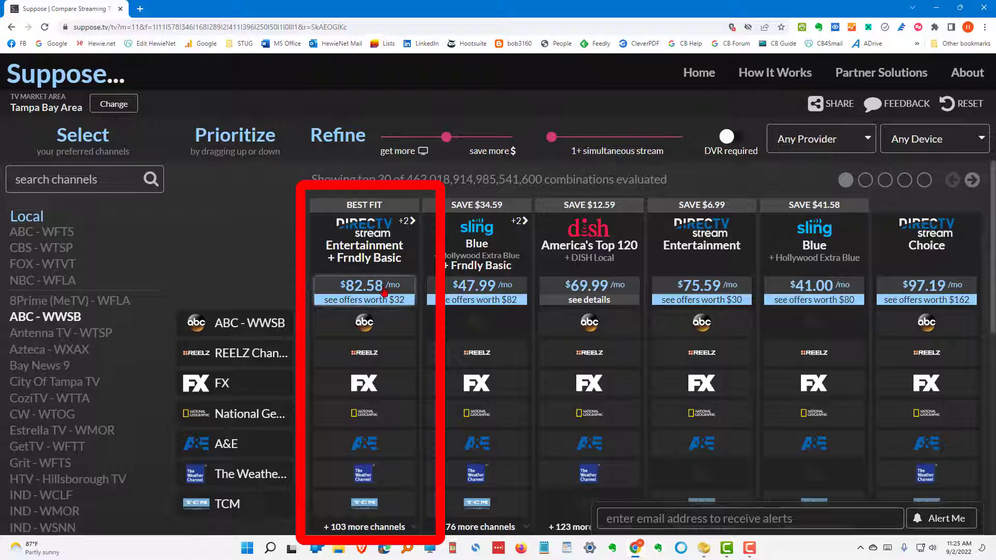
mouse_move(270, 247)
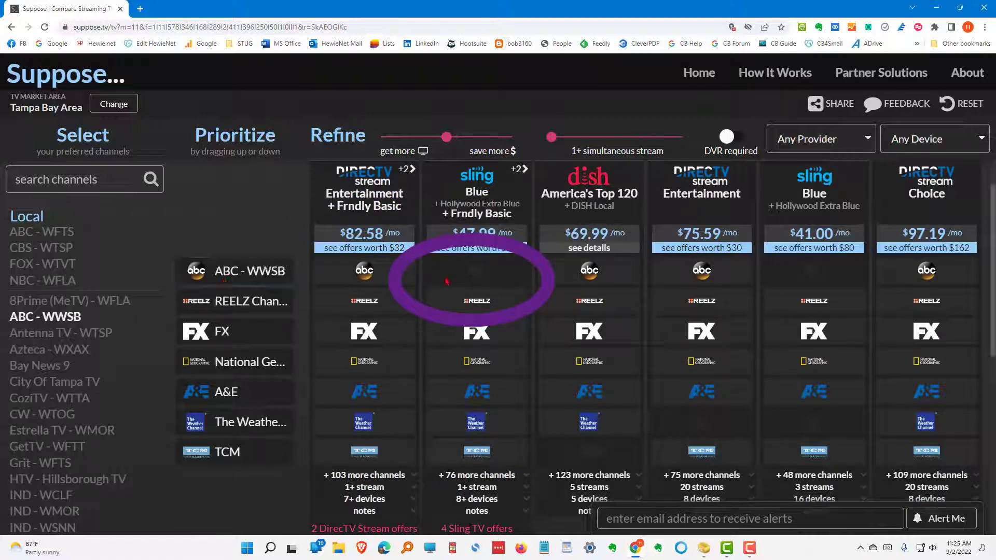
mouse_move(469, 278)
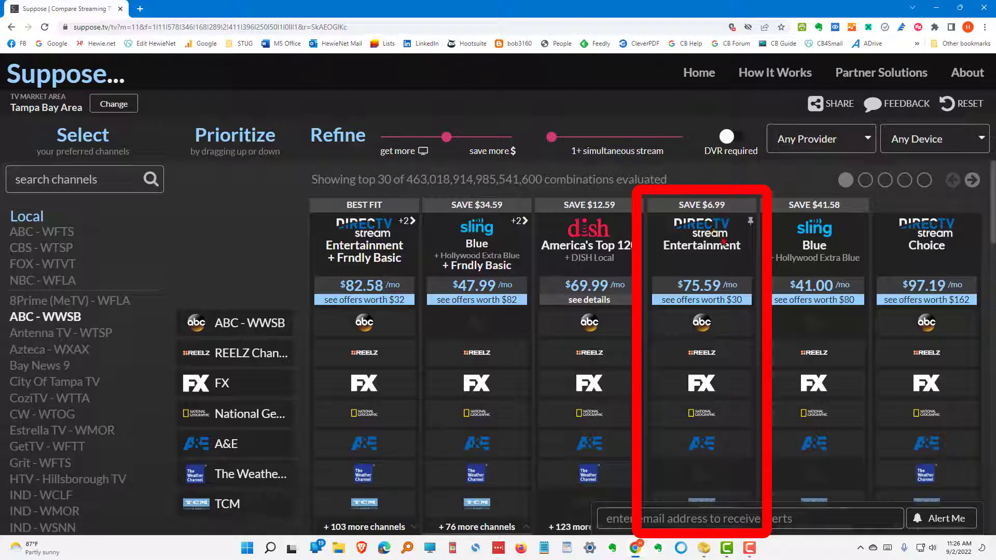
mouse_move(707, 481)
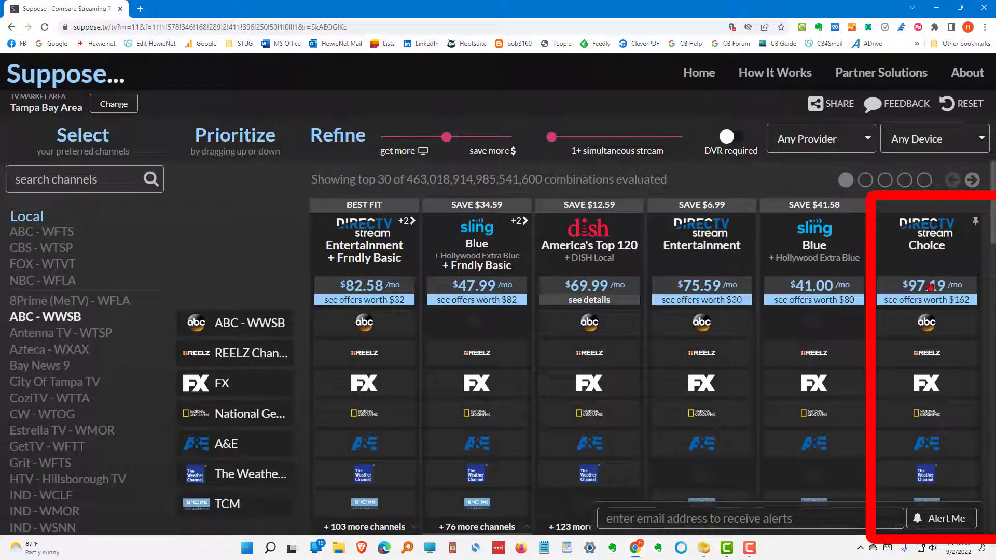
mouse_move(925, 294)
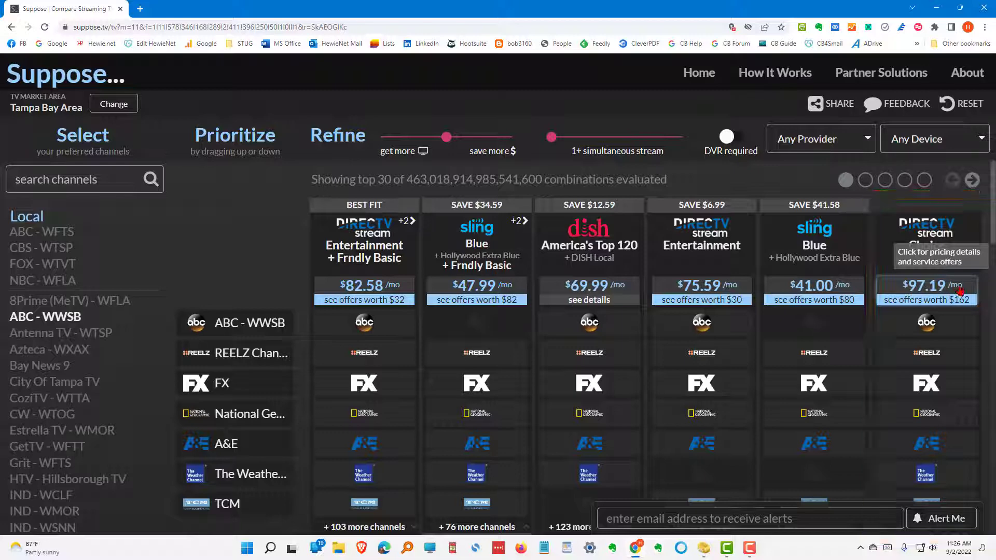
Scroll down to review each plan's streams, devices and offers
scroll("down", 3)
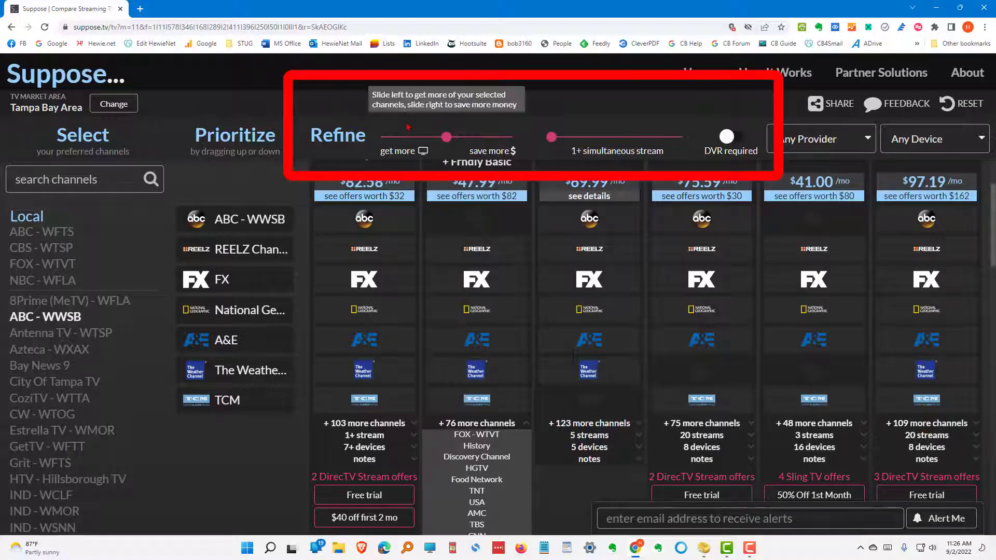
mouse_move(407, 127)
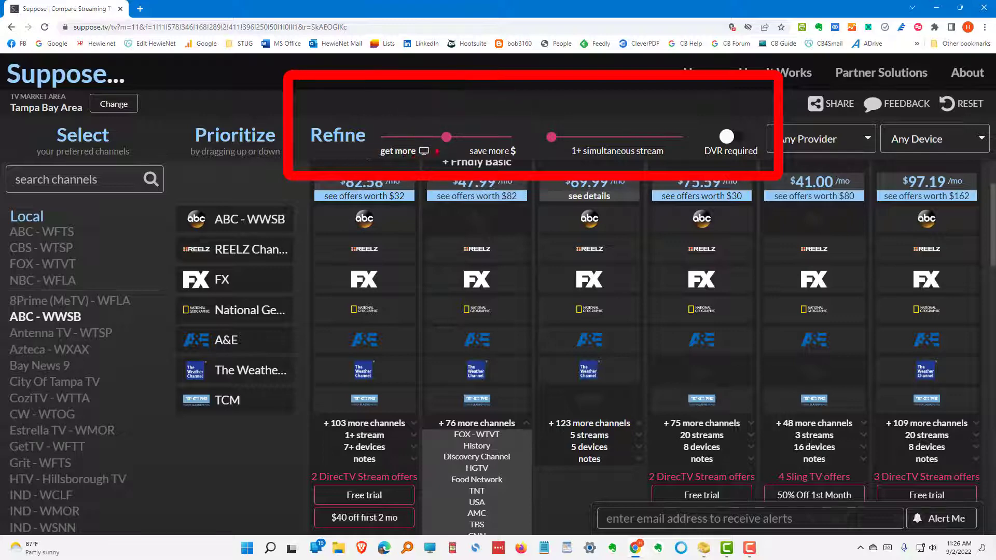
mouse_move(445, 137)
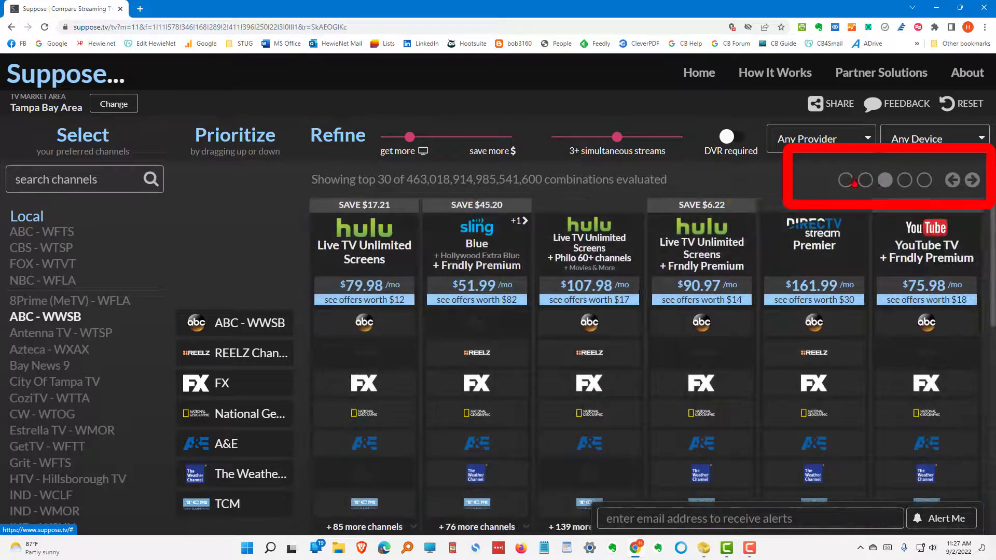
Return to the first page of combinations recalculated for 3+ streams
left_click(953, 180)
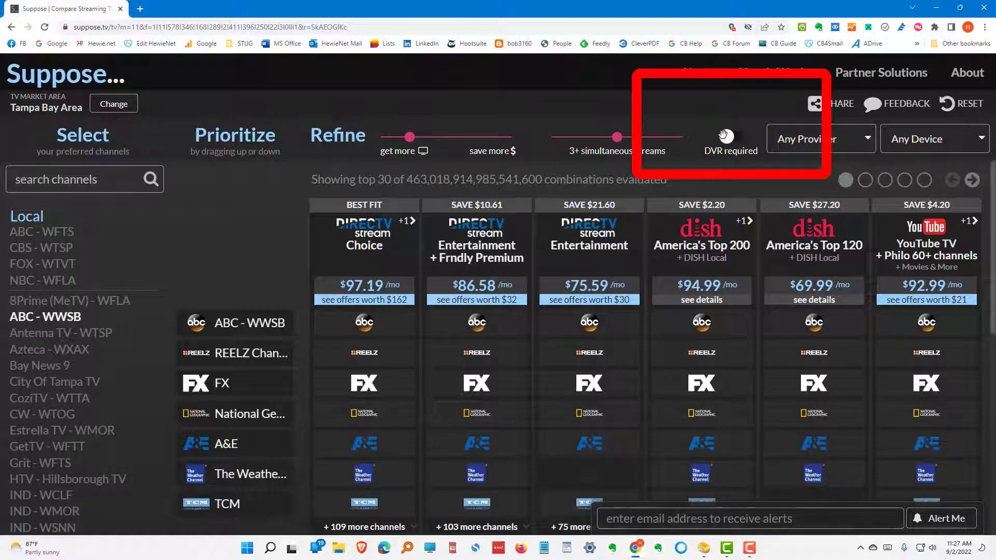
mouse_move(729, 136)
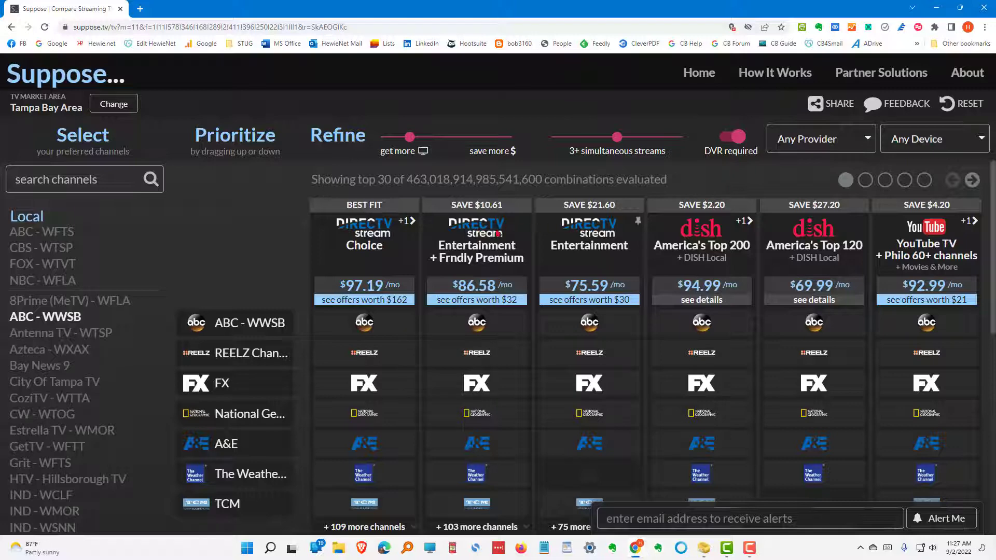
Limit the DVR-required results to plans that work on Roku
left_click(934, 138)
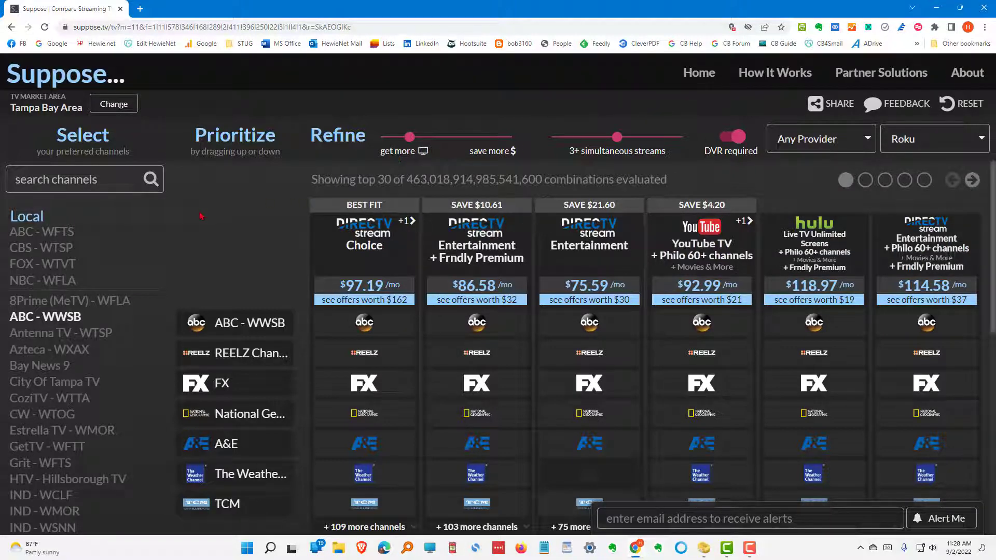
mouse_move(365, 284)
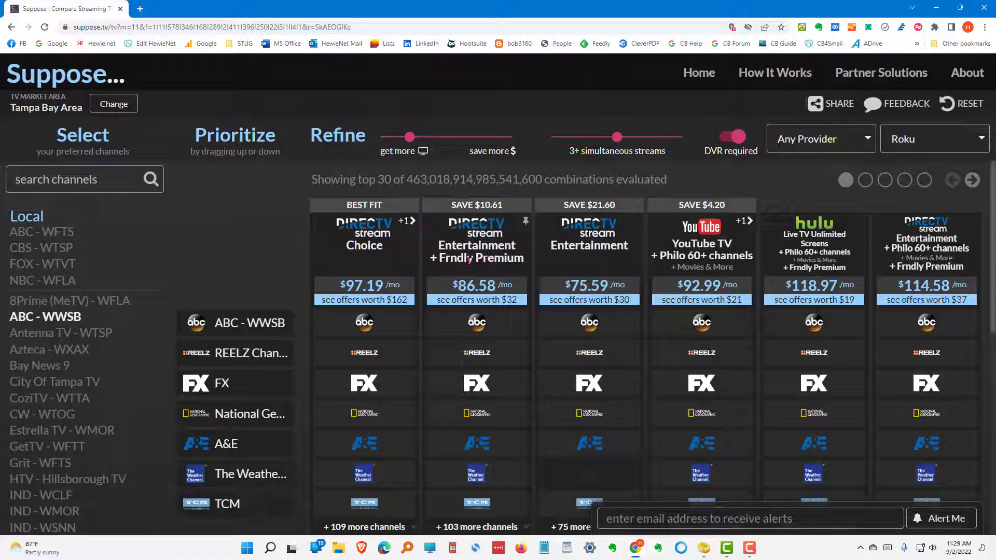
scroll("down", 3)
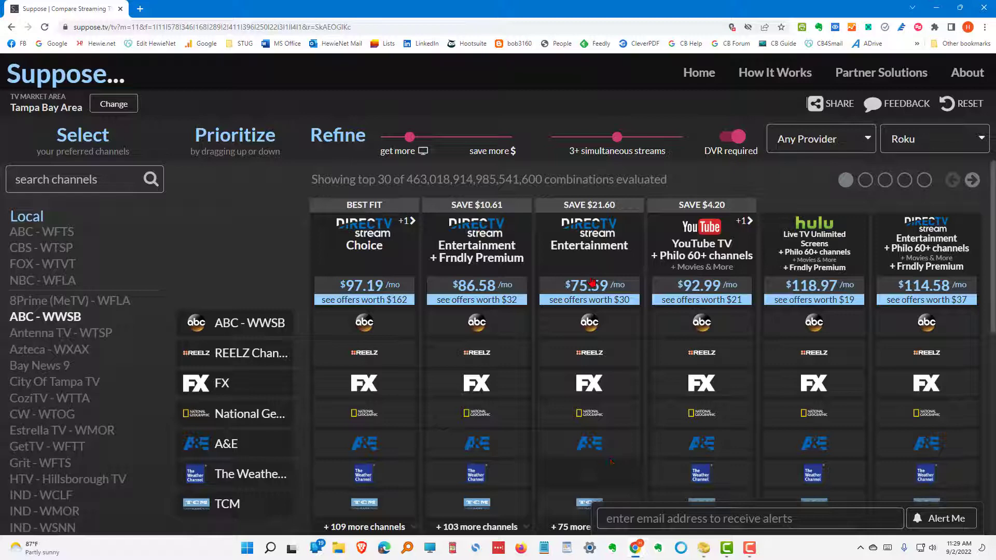
mouse_move(597, 259)
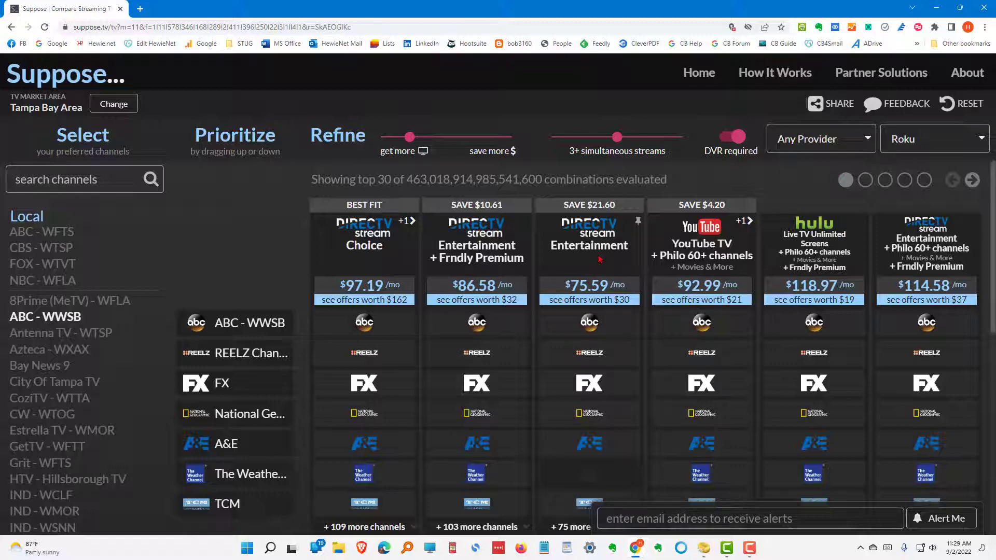
mouse_move(594, 245)
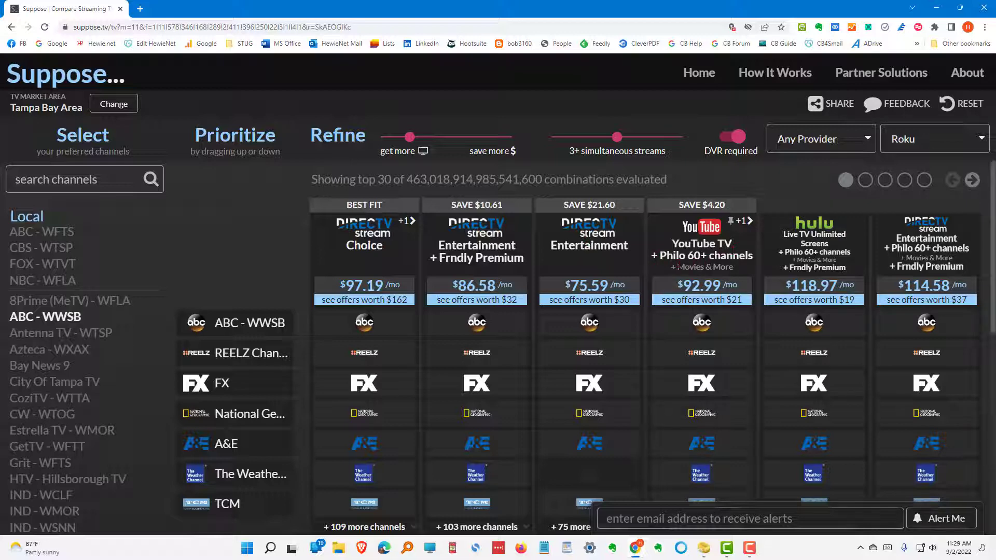
mouse_move(702, 292)
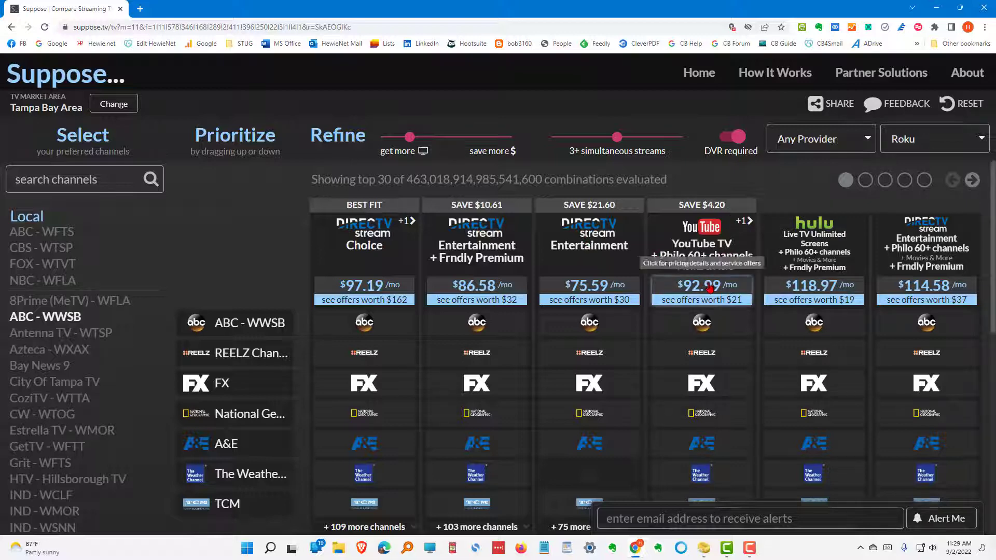
scroll("down", 3)
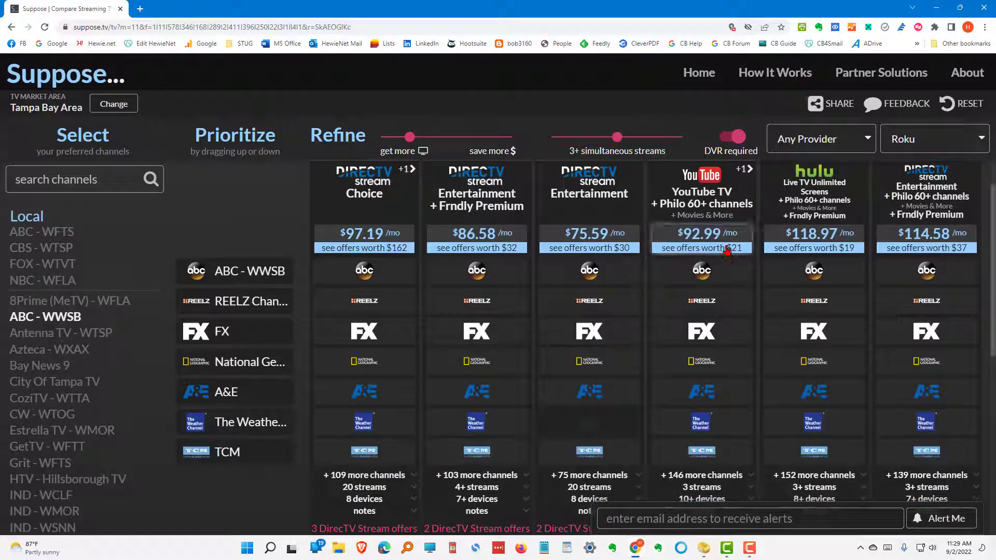
scroll("down", 3)
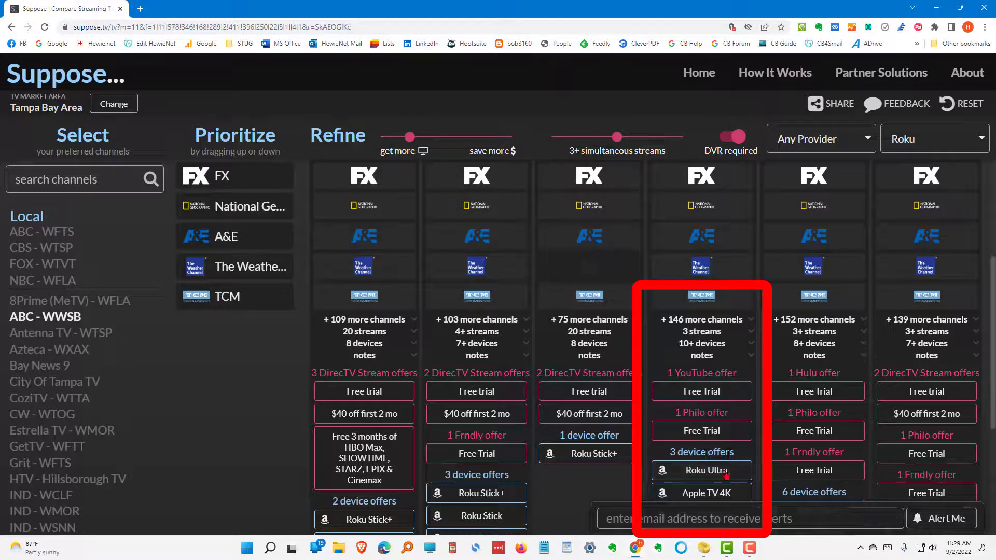
mouse_move(702, 470)
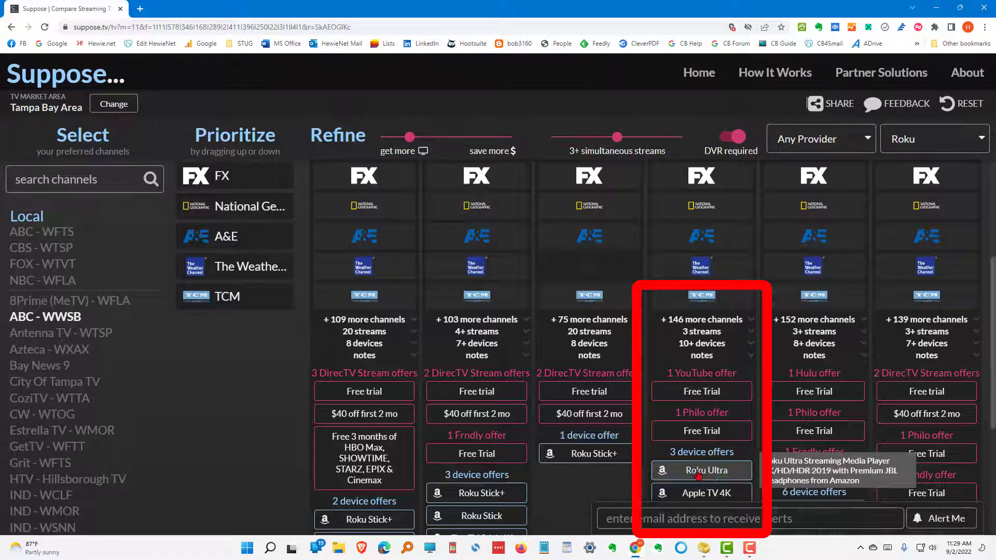
scroll("down", 3)
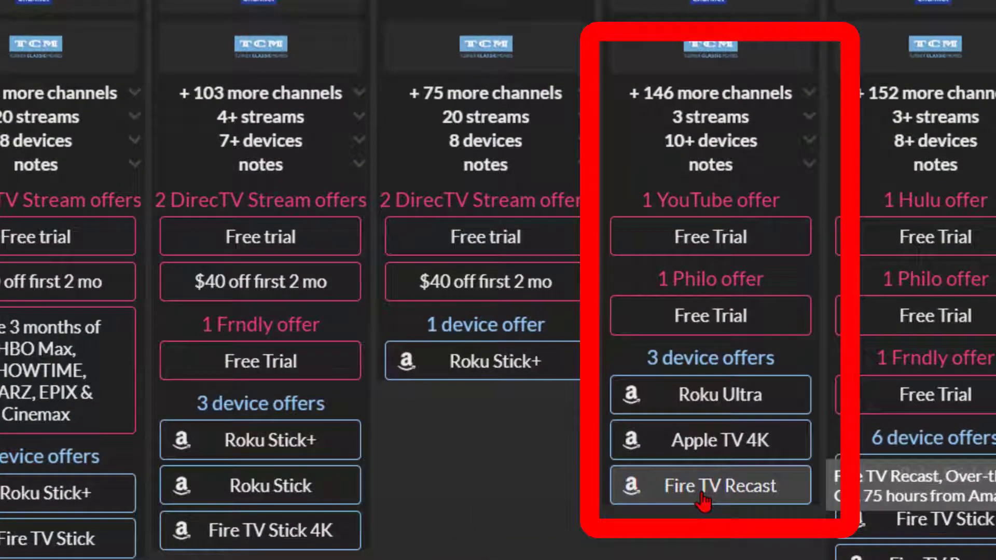
mouse_move(540, 537)
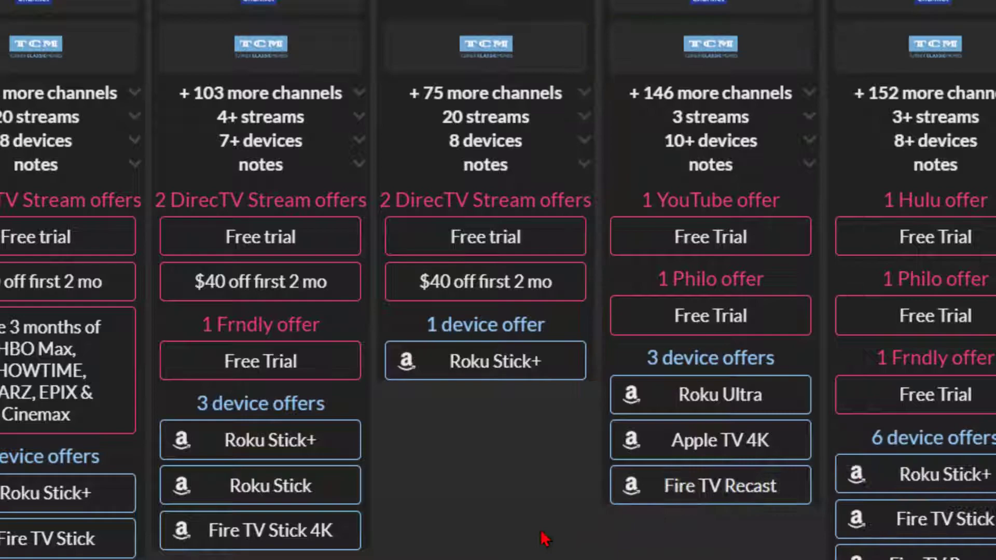
scroll("up", 3)
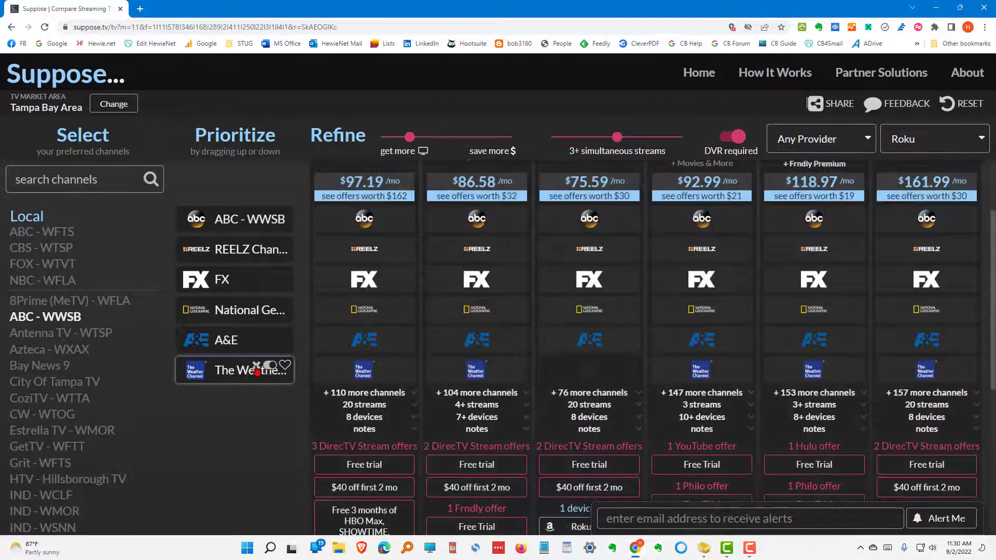
mouse_move(261, 369)
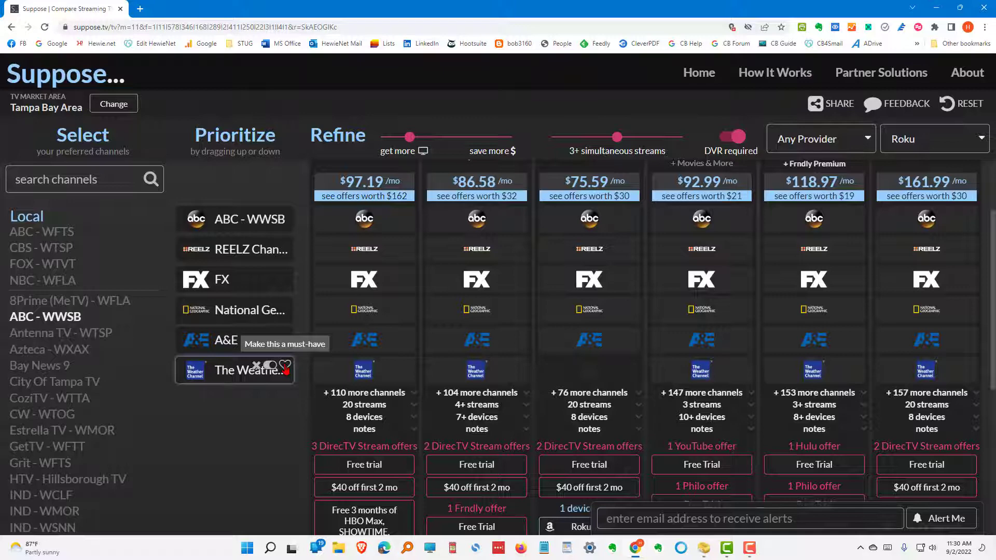
Remove The Weather Channel from the prioritized channels and adjust the result filters
left_click(257, 365)
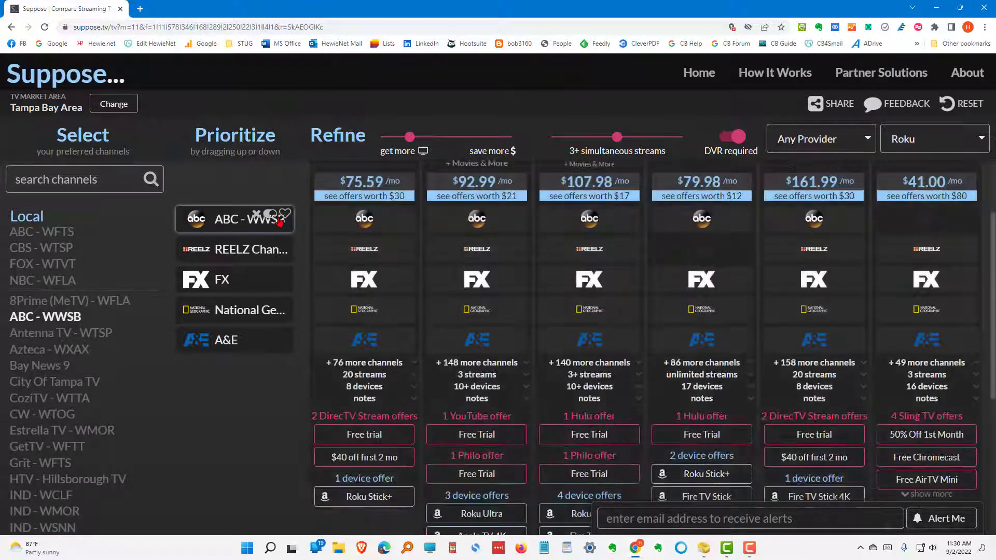
left_click(286, 212)
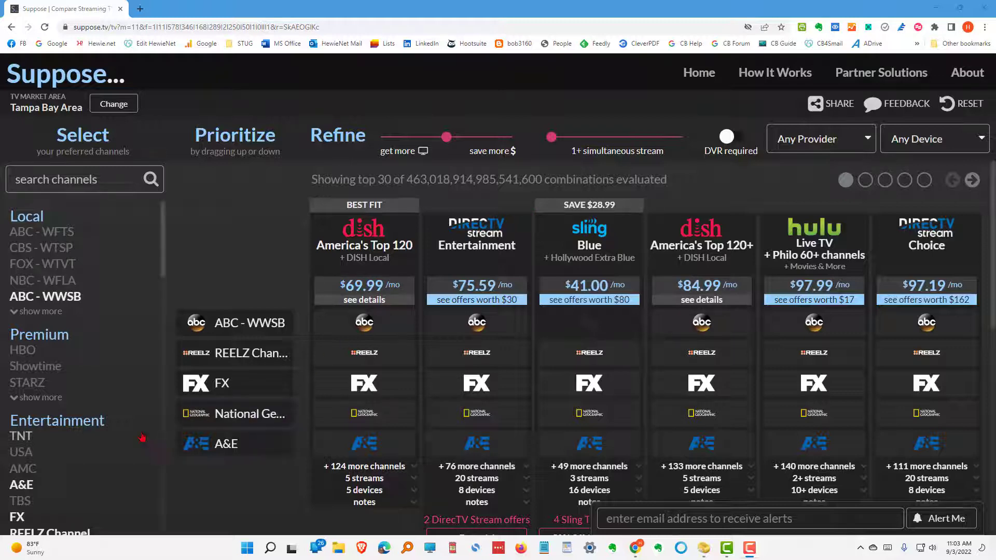
Add ESPN College Extra and Motorsport.tv from further down the channel list
scroll("down", 3)
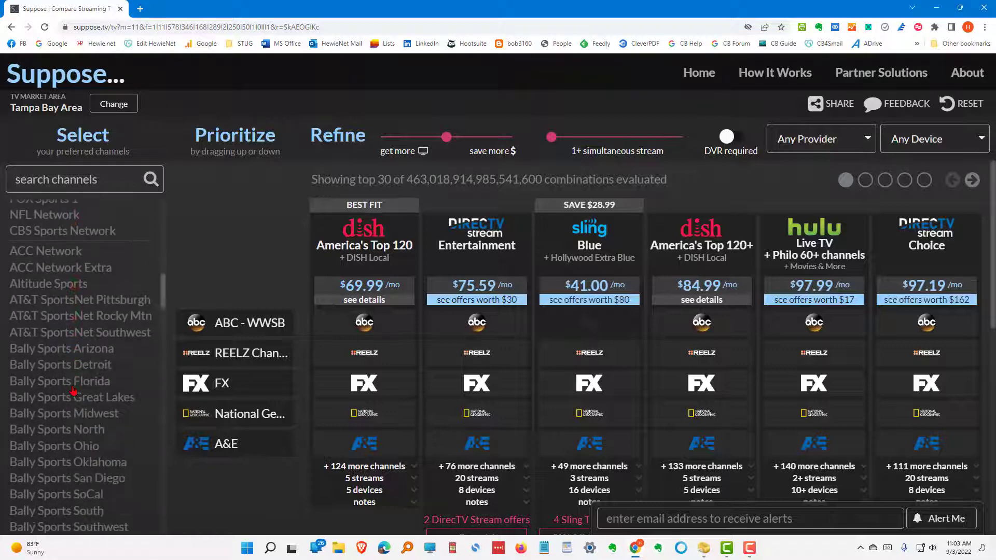
scroll("down", 3)
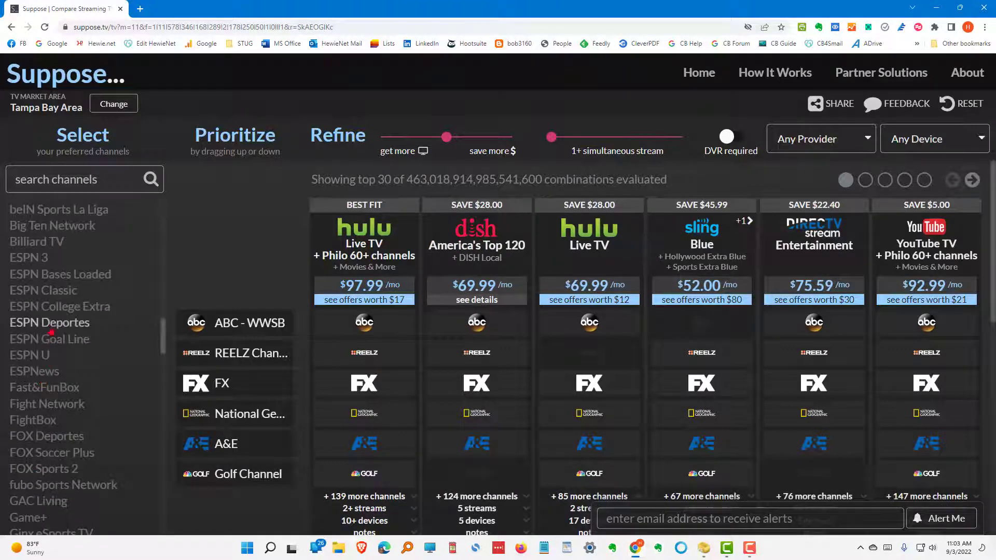
left_click(59, 305)
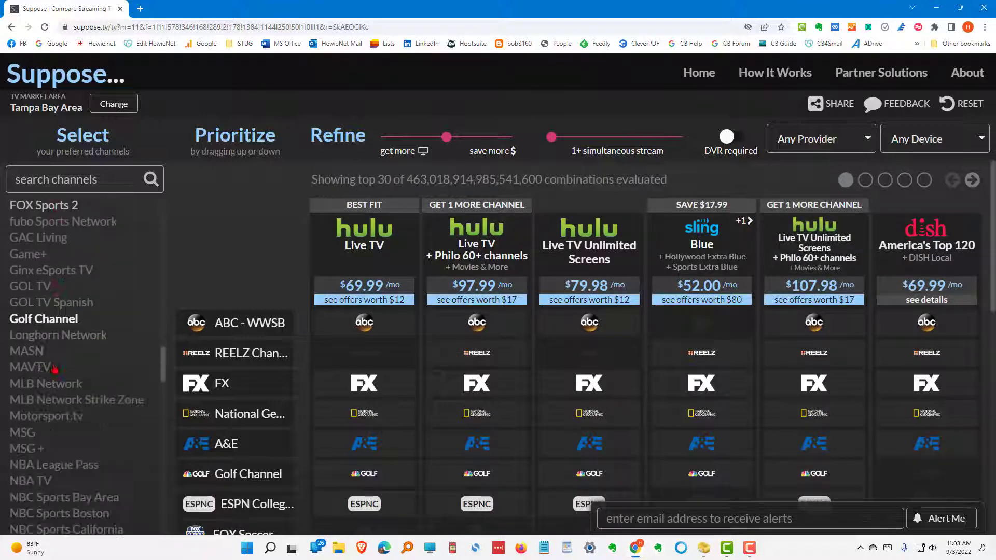
scroll("down", 3)
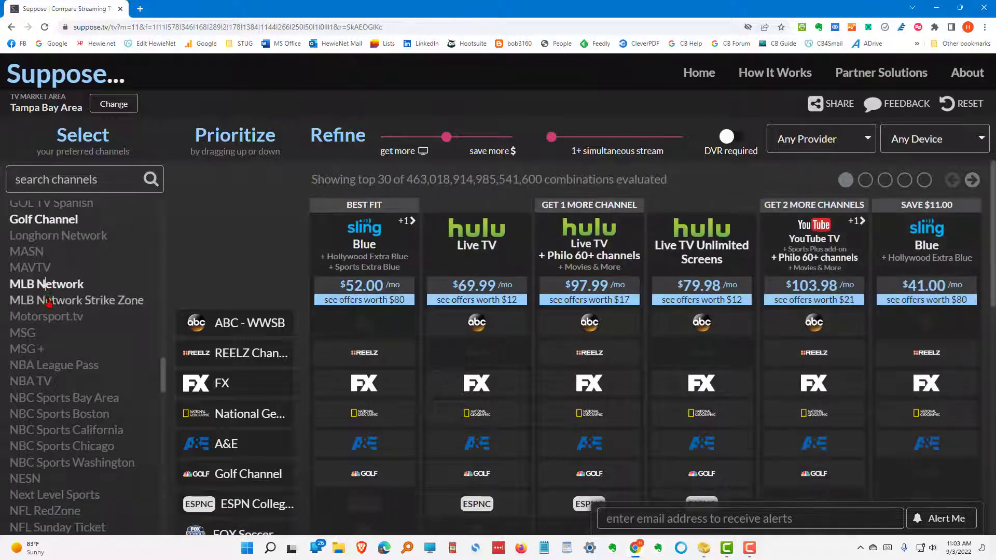
scroll("down", 3)
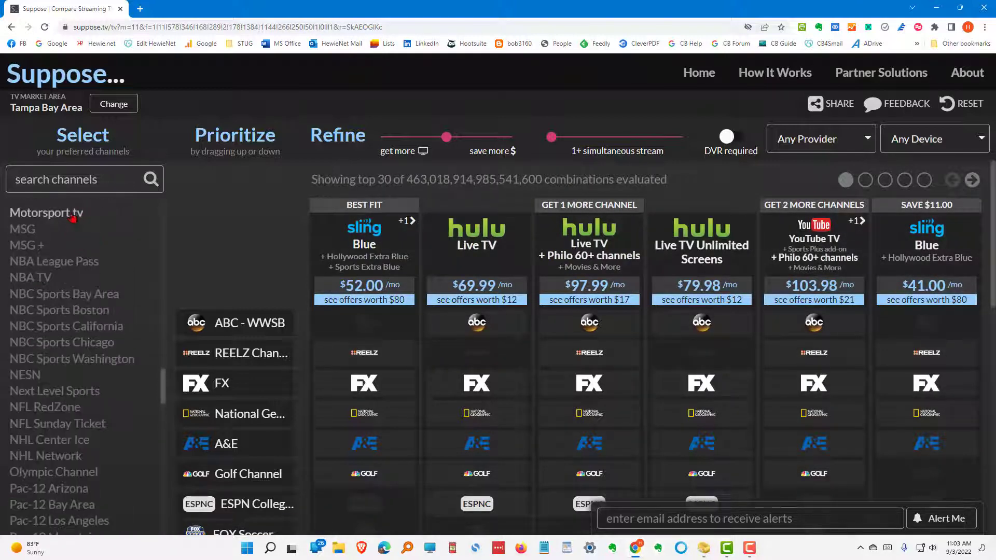
left_click(235, 444)
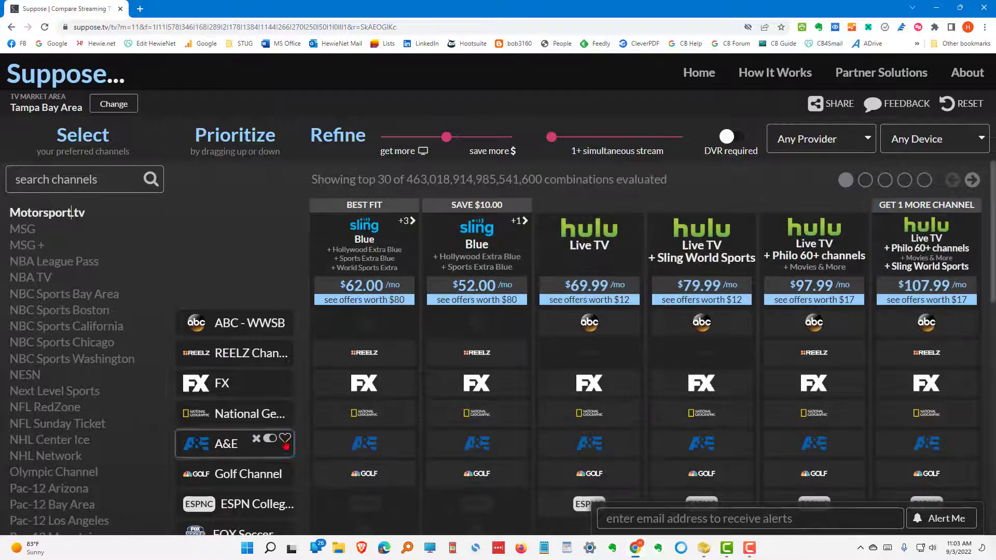
scroll("down", 3)
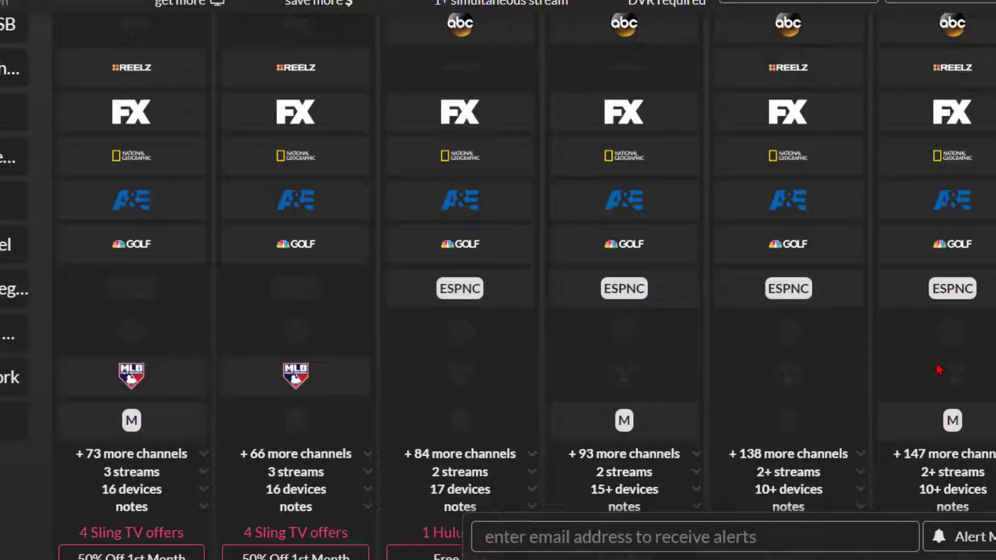
scroll("down", 3)
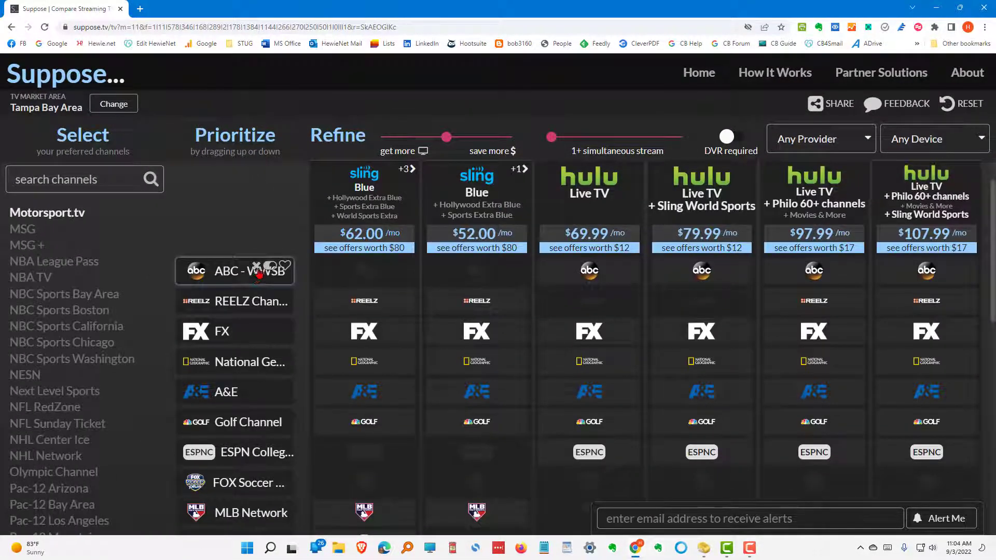
mouse_move(286, 265)
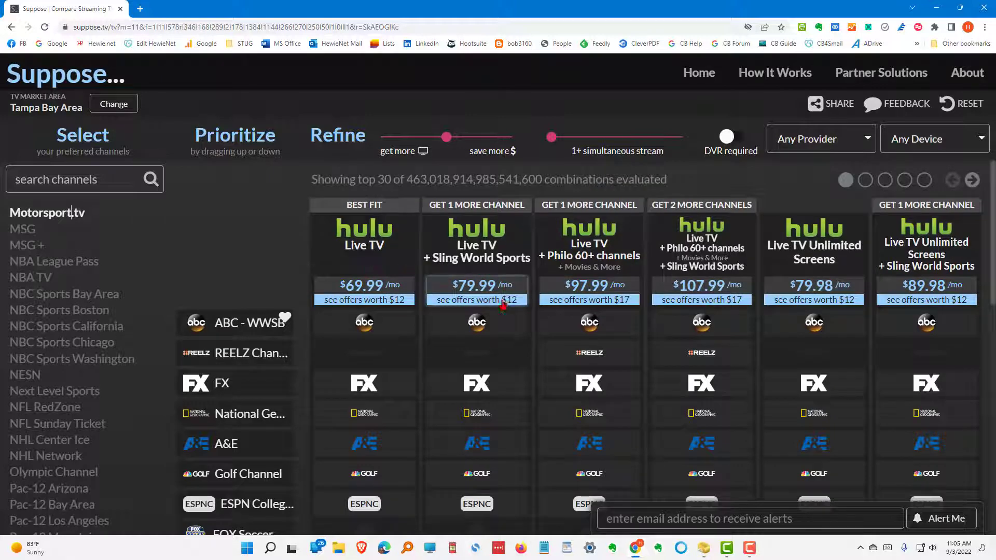
Scroll through results to see which plans carry Golf, FOX Soccer Plus, MLB Network and Motorsport.tv
scroll("down", 3)
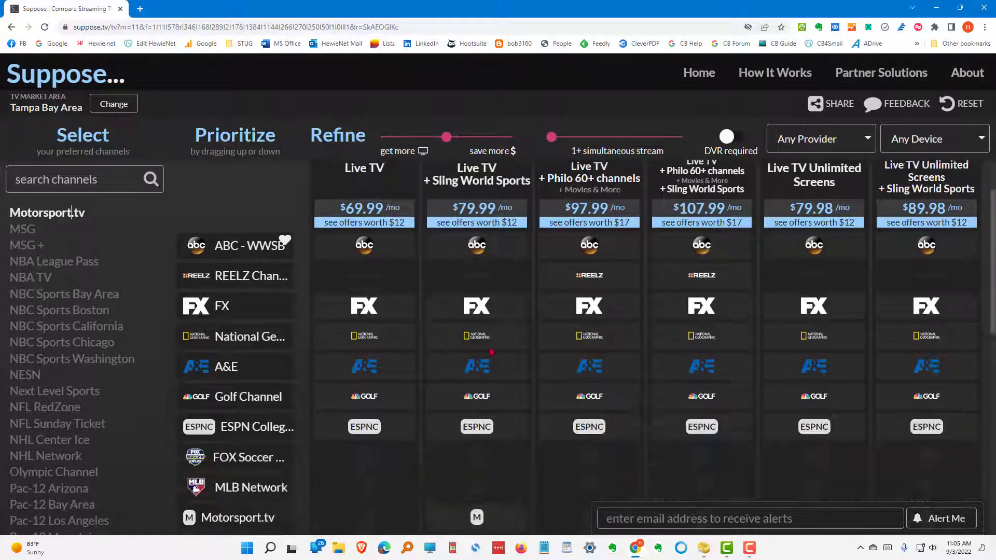
scroll("down", 3)
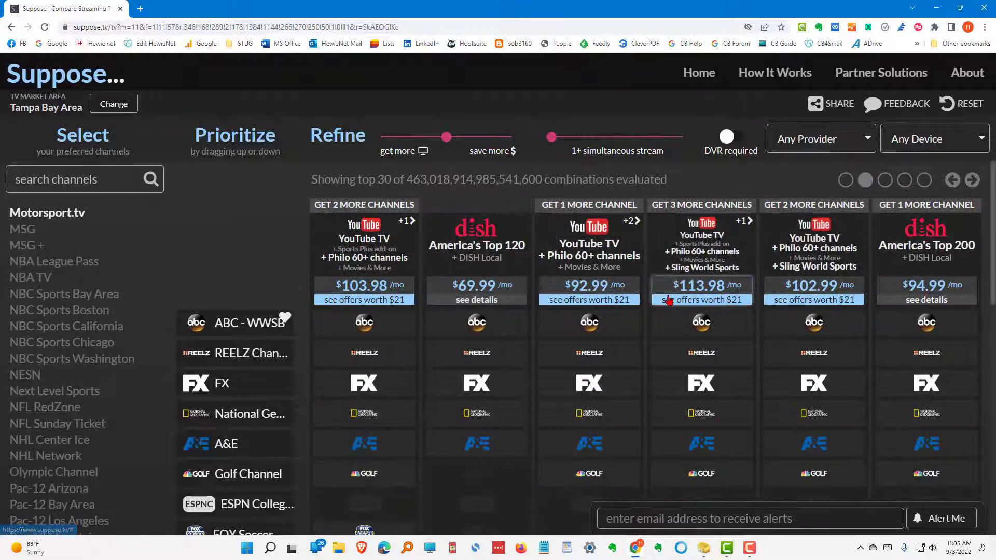
scroll("down", 3)
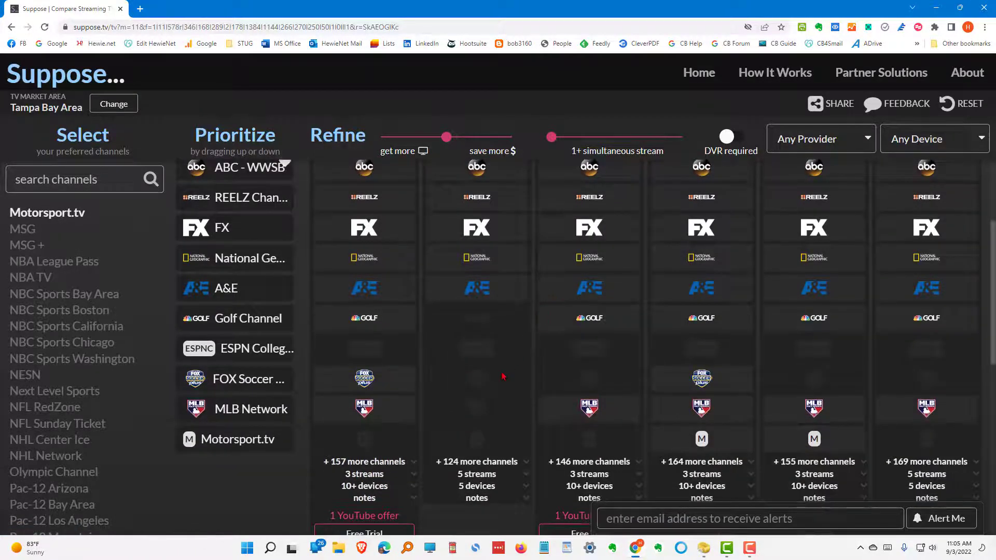
mouse_move(580, 390)
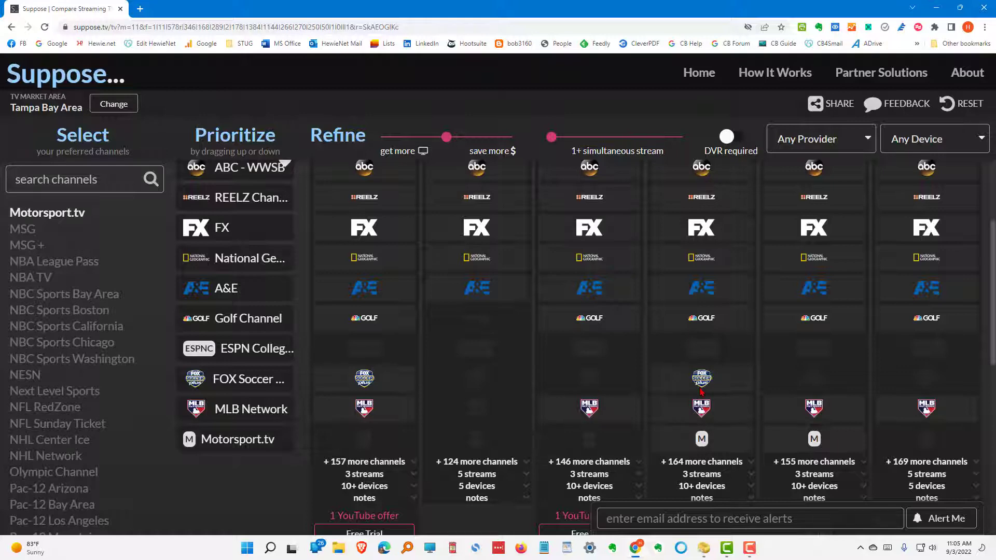
mouse_move(274, 356)
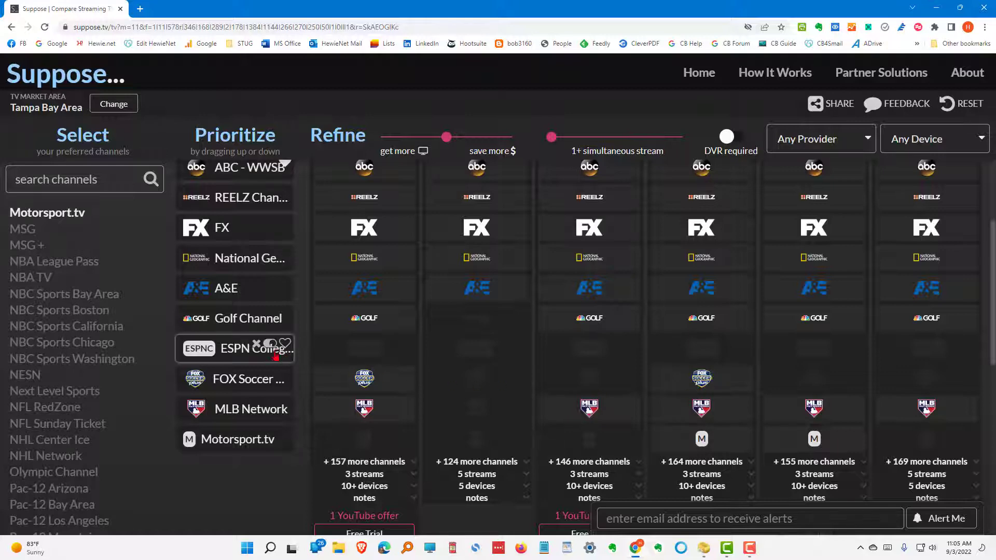
mouse_move(717, 374)
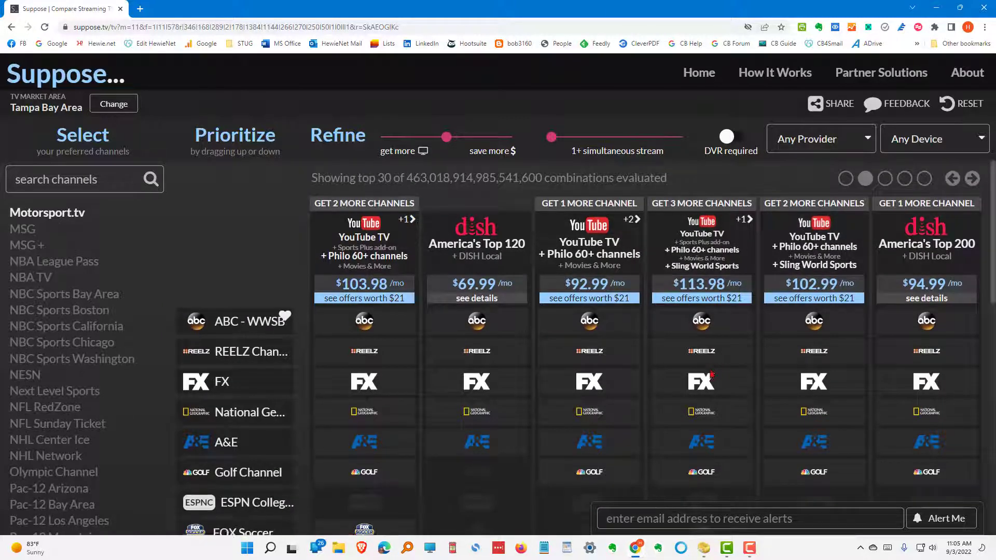
scroll("down", 3)
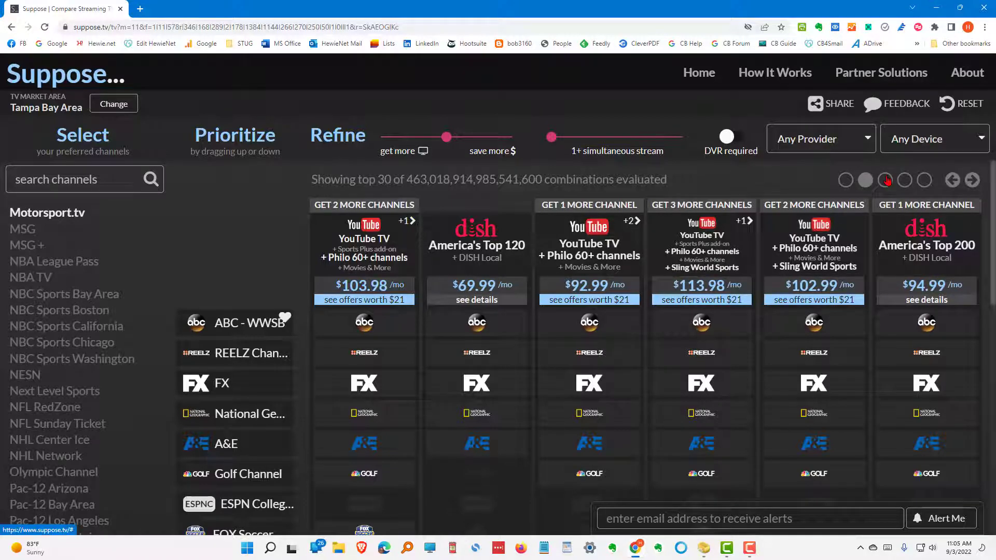
scroll("down", 3)
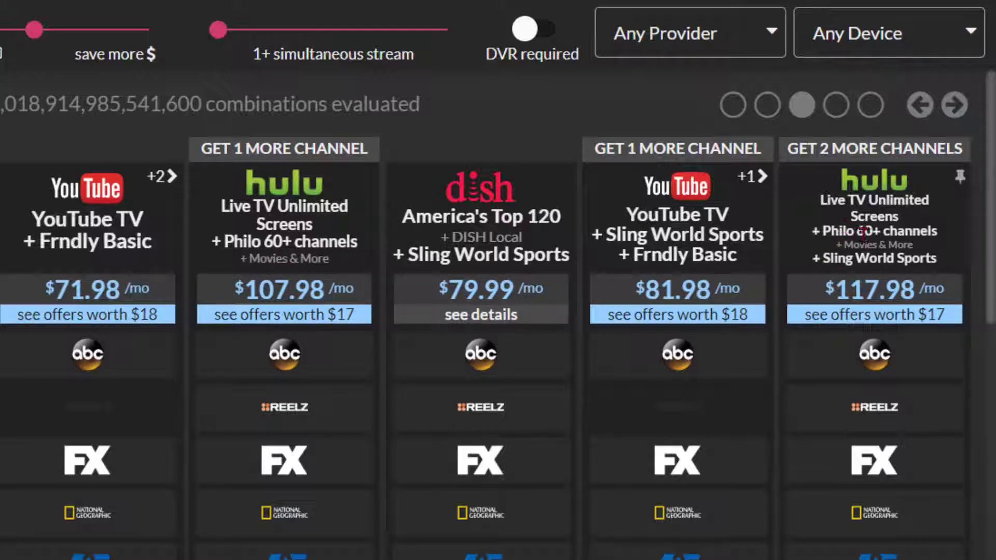
mouse_move(924, 250)
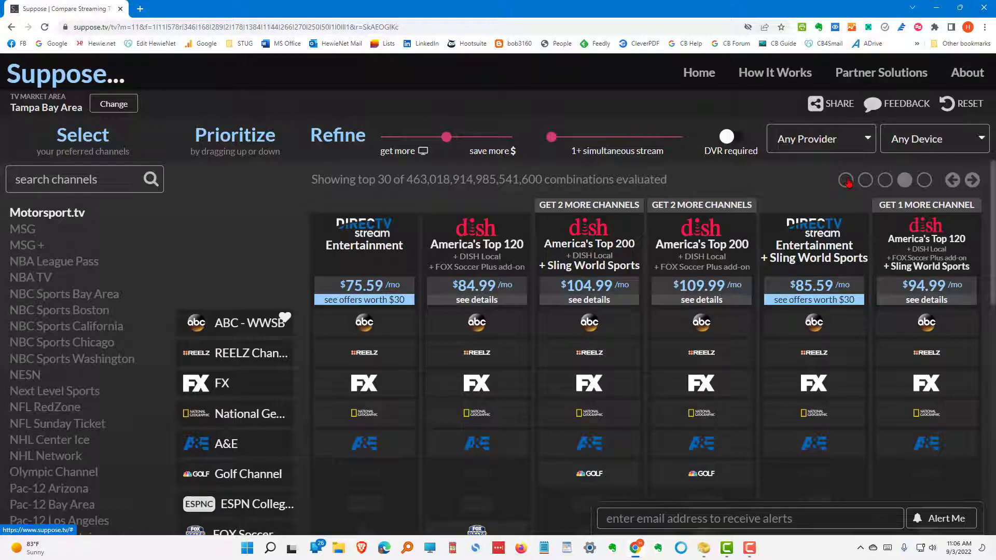
scroll("down", 3)
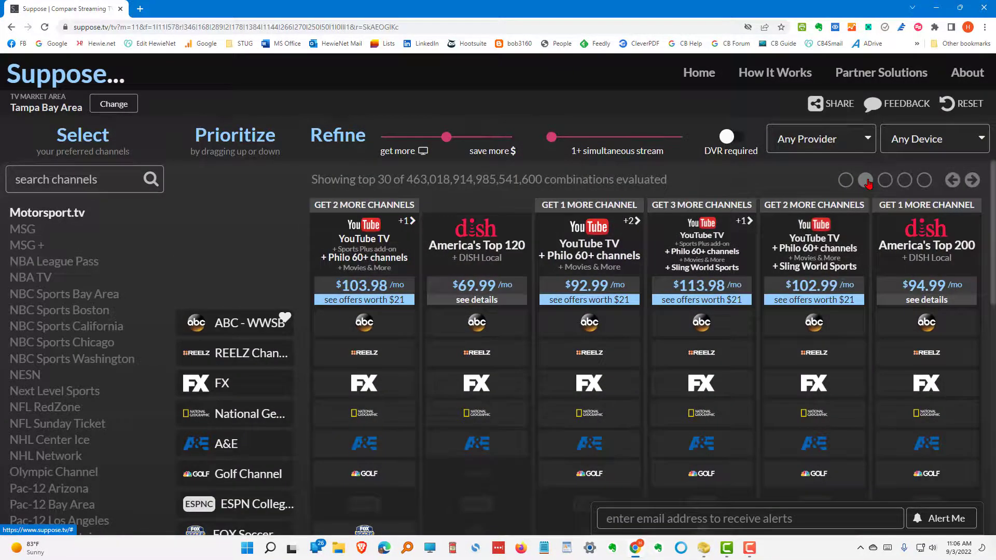
scroll("down", 3)
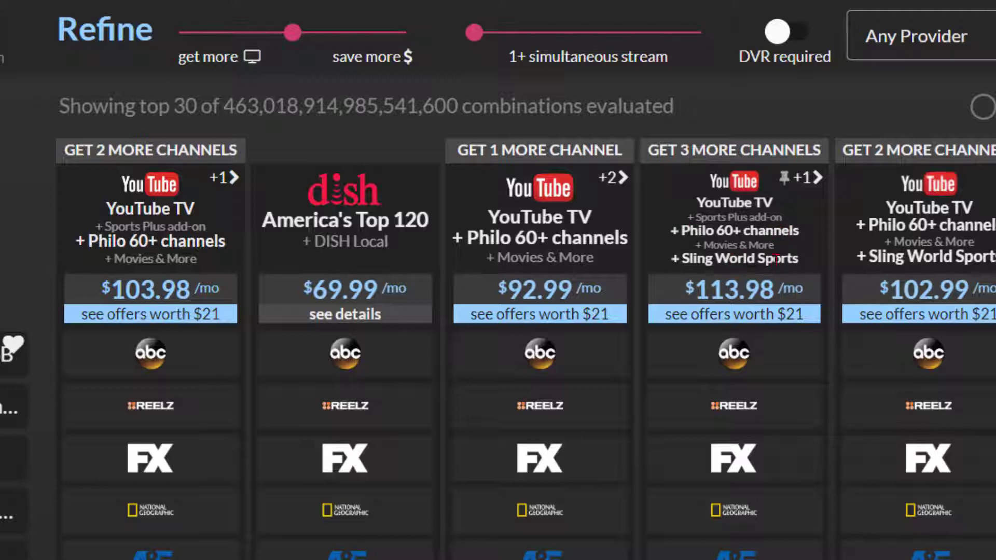
scroll("down", 3)
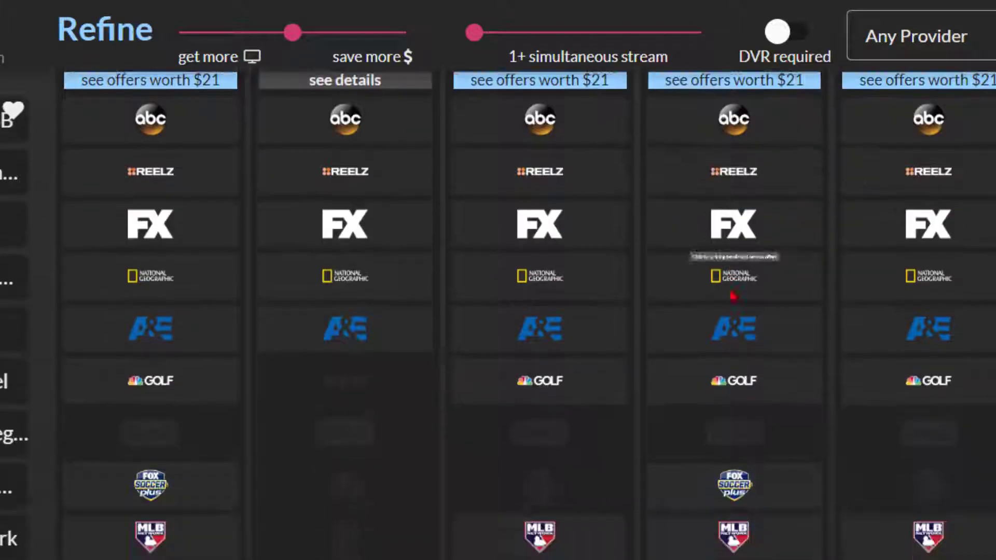
scroll("down", 3)
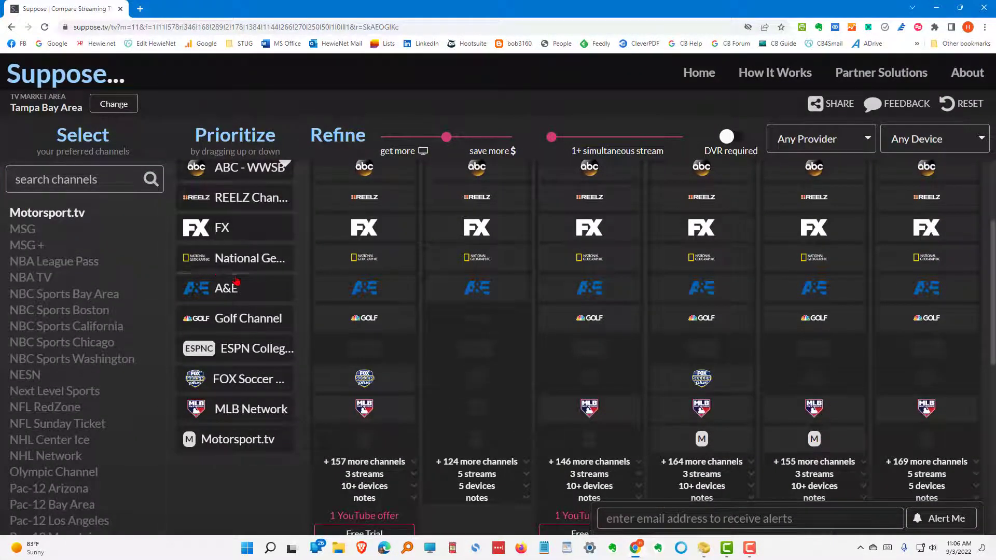
mouse_move(227, 288)
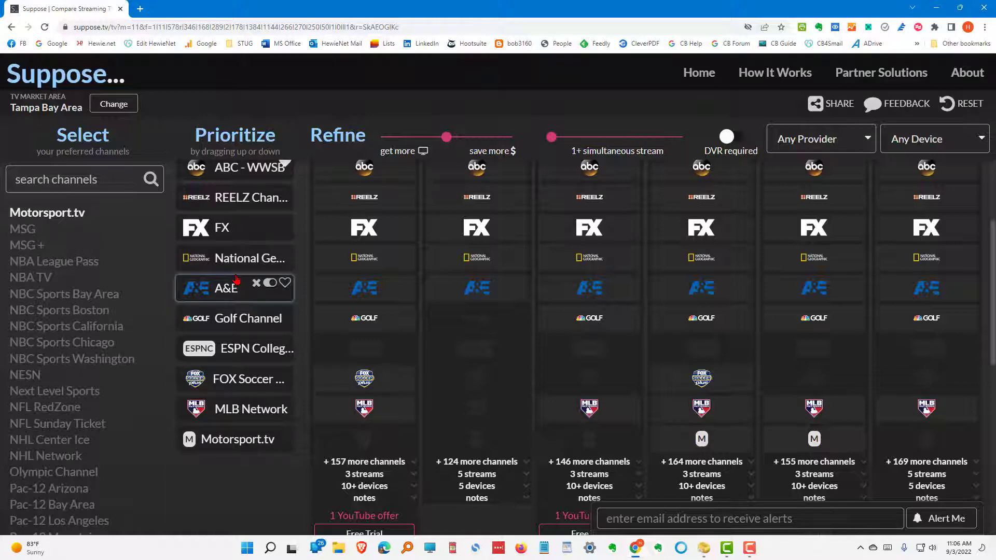
mouse_move(237, 277)
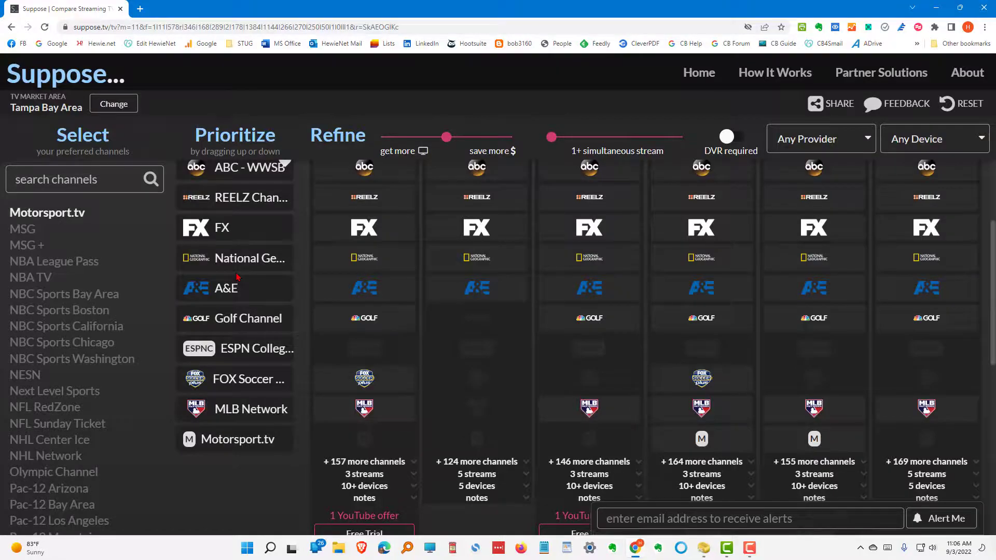
Reset Suppose.tv, clearing every selected channel
left_click(961, 103)
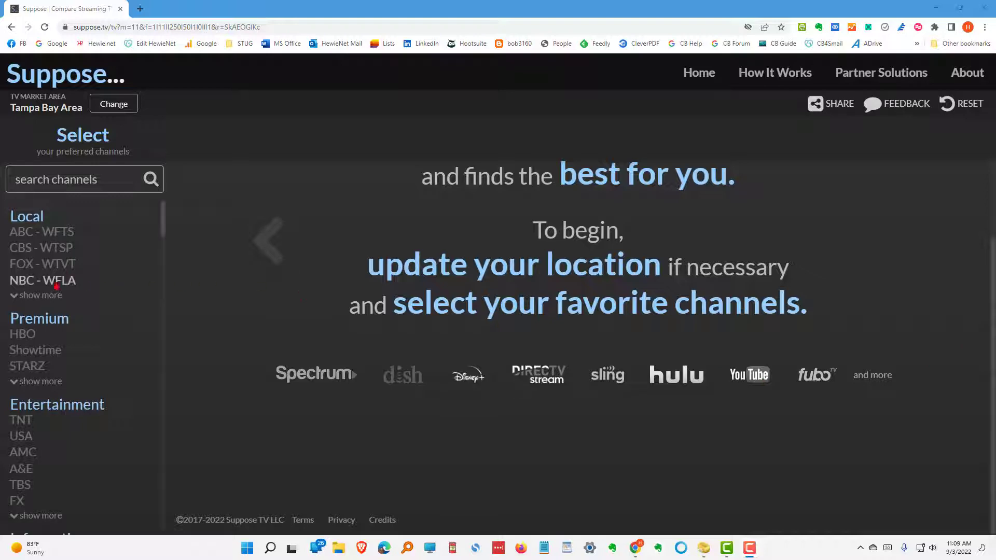
Select the Tampa locals ABC - WFTS, CBS - WTSP, FOX - WTVT, NBC - WFLA, plus ABC - WWSB
left_click(40, 295)
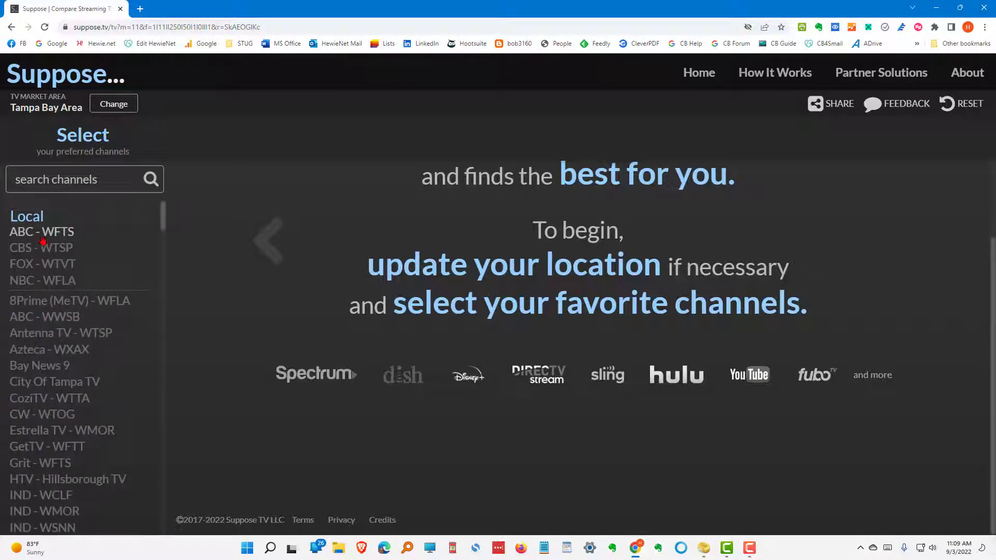
left_click(41, 247)
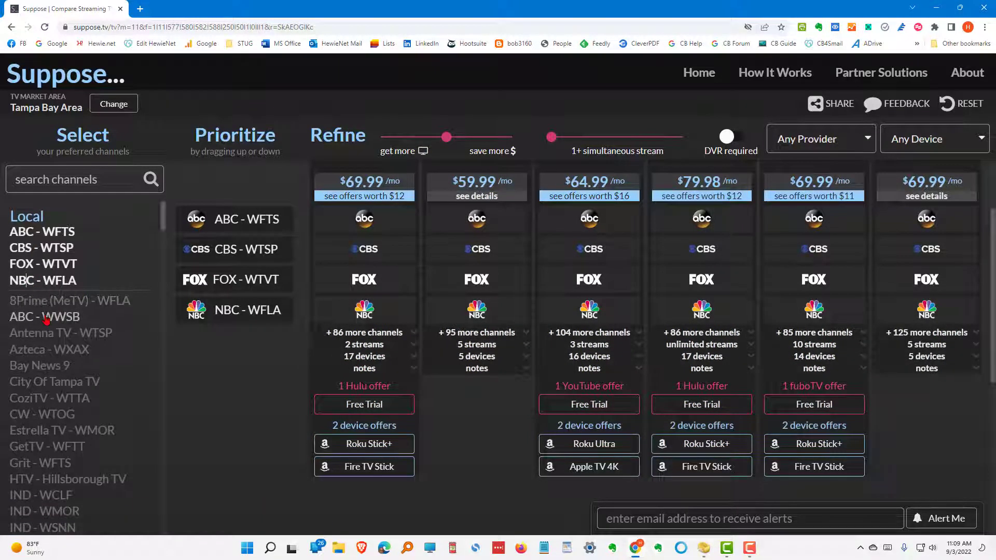
left_click(45, 316)
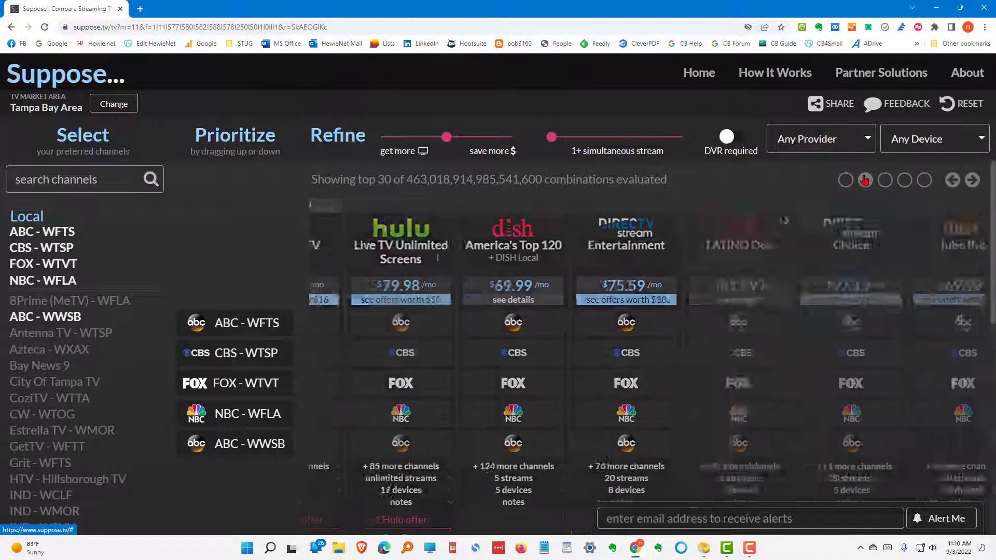
Browse to the second results page and back, then expand Hulu Live TV's +85 more channels
left_click(972, 180)
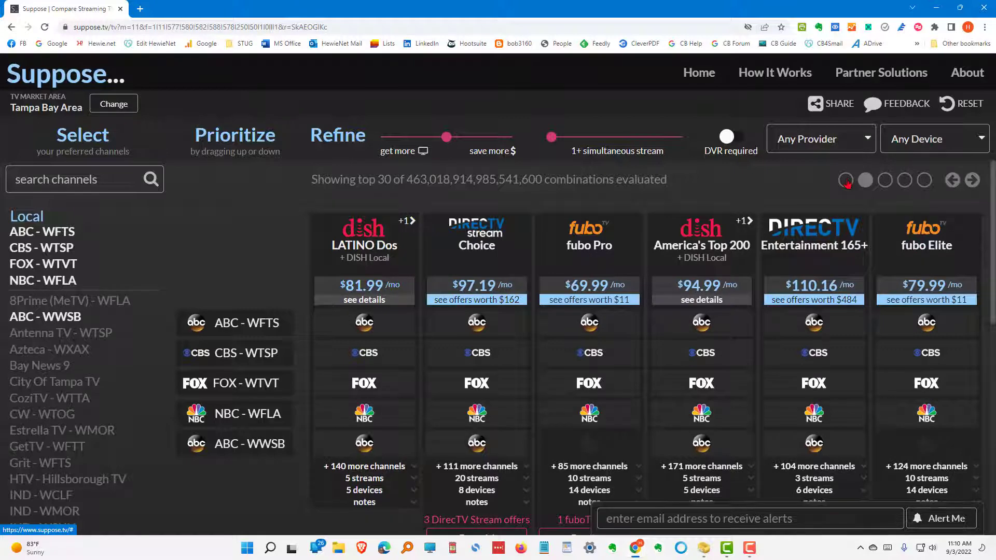
left_click(952, 180)
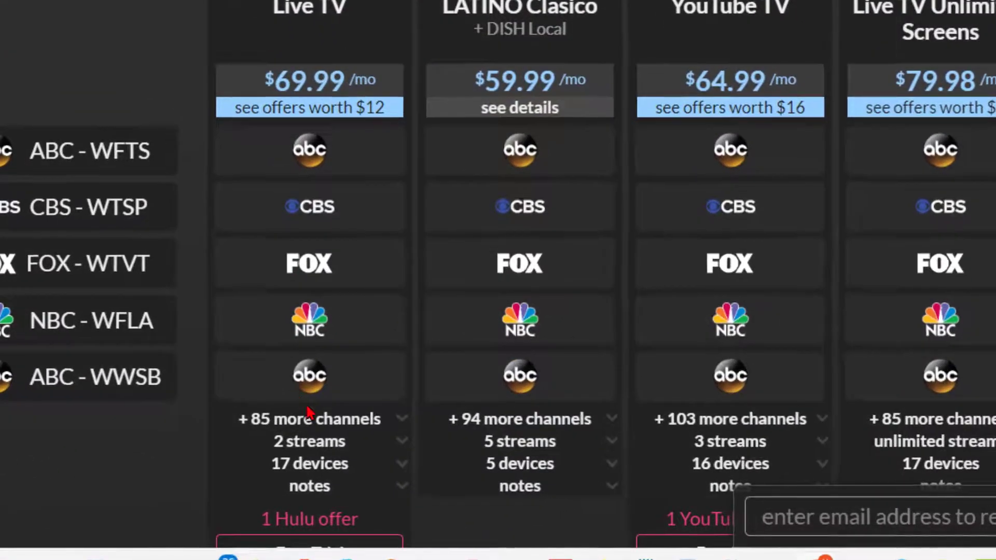
left_click(309, 419)
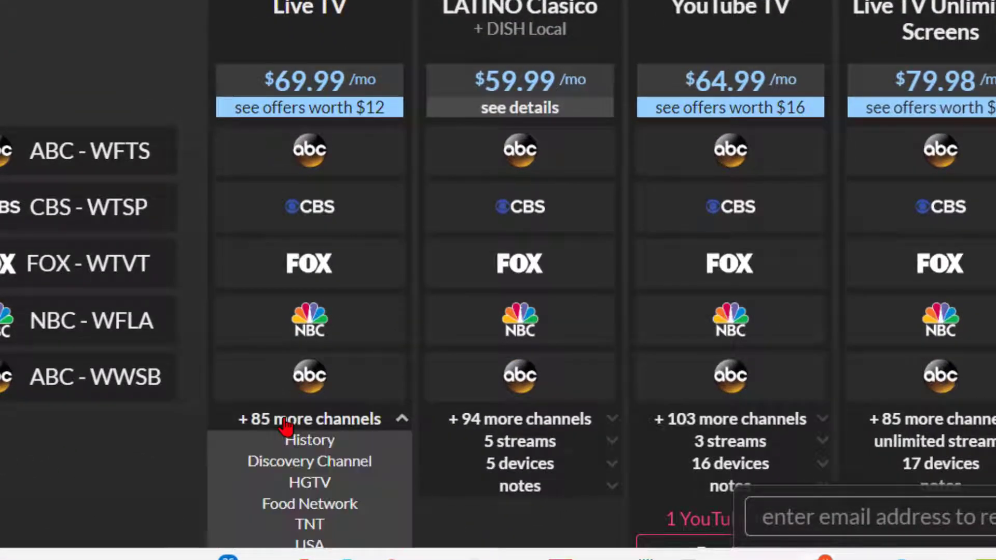
Scroll through the expanded Hulu Live TV and YouTube TV channel lineups
scroll("down", 3)
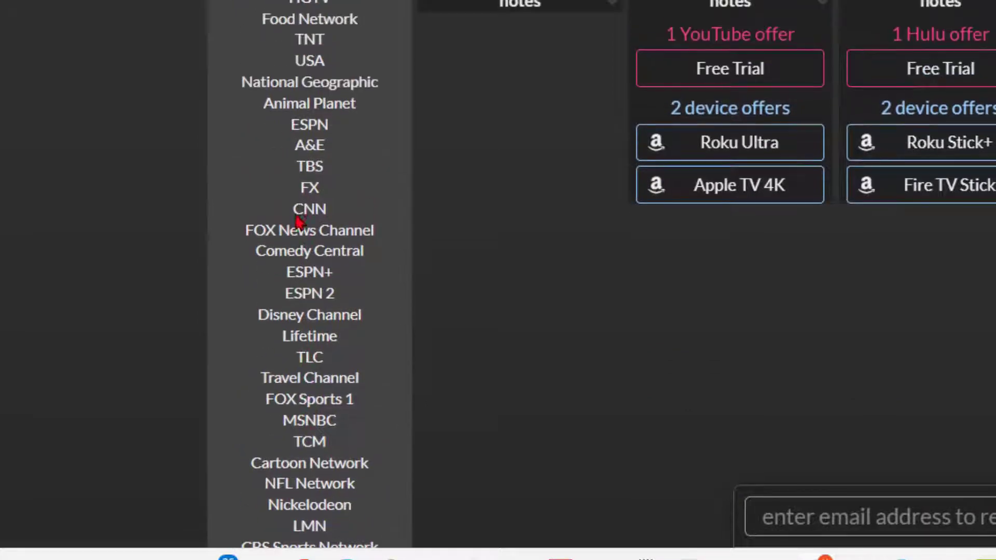
scroll("down", 3)
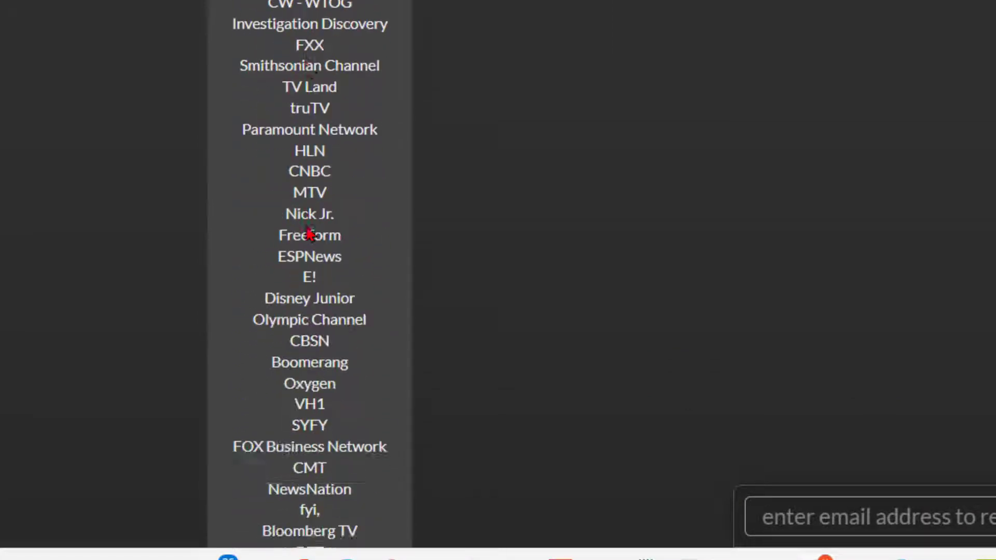
scroll("down", 3)
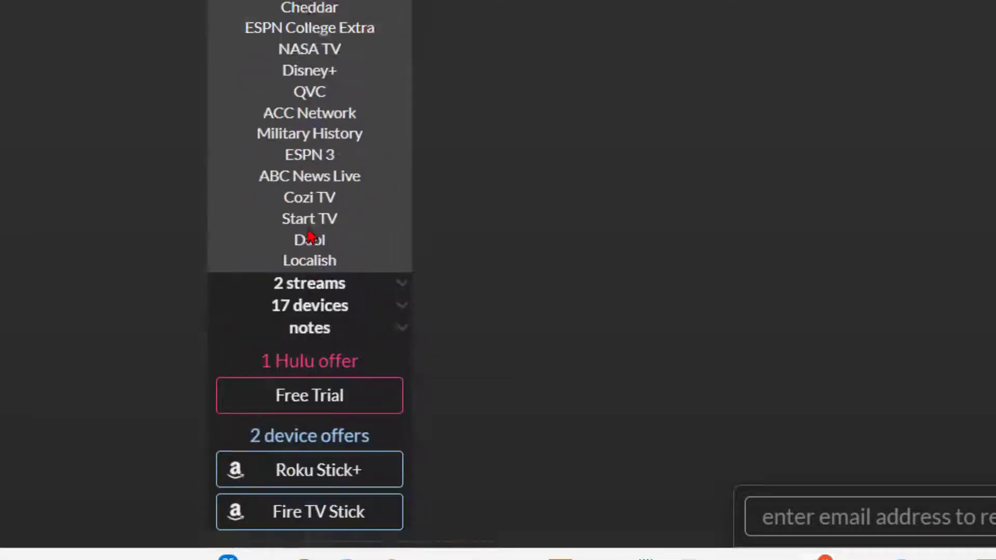
scroll("up", 3)
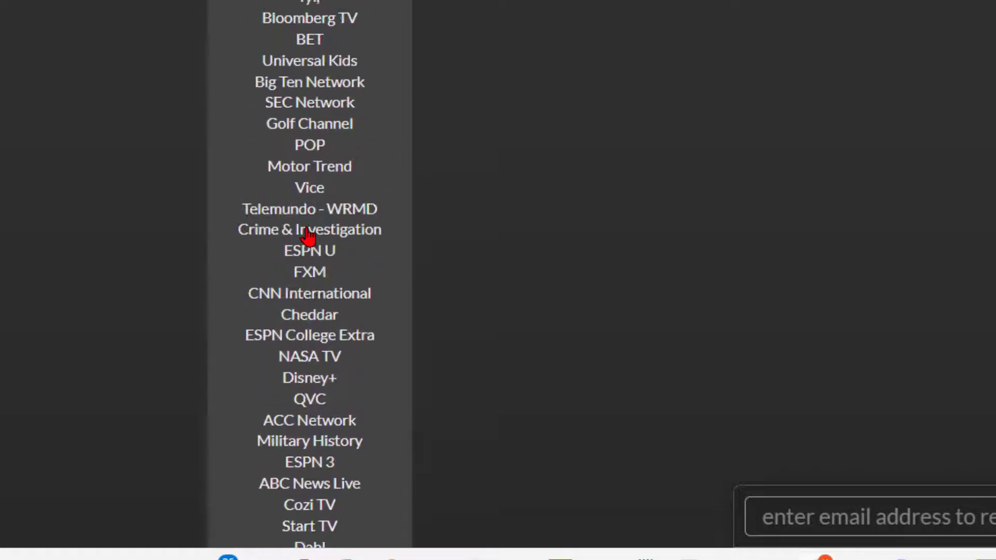
scroll("up", 3)
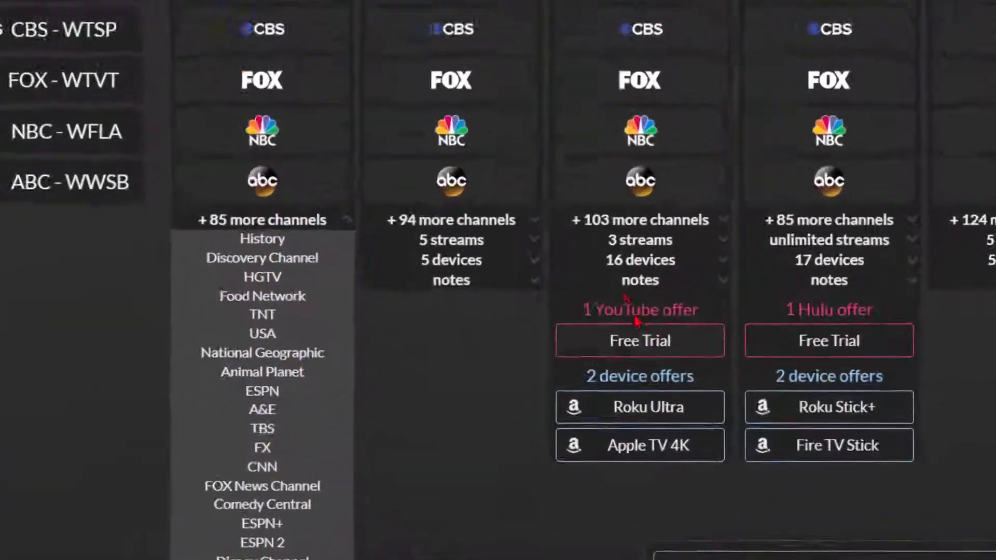
scroll("up", 3)
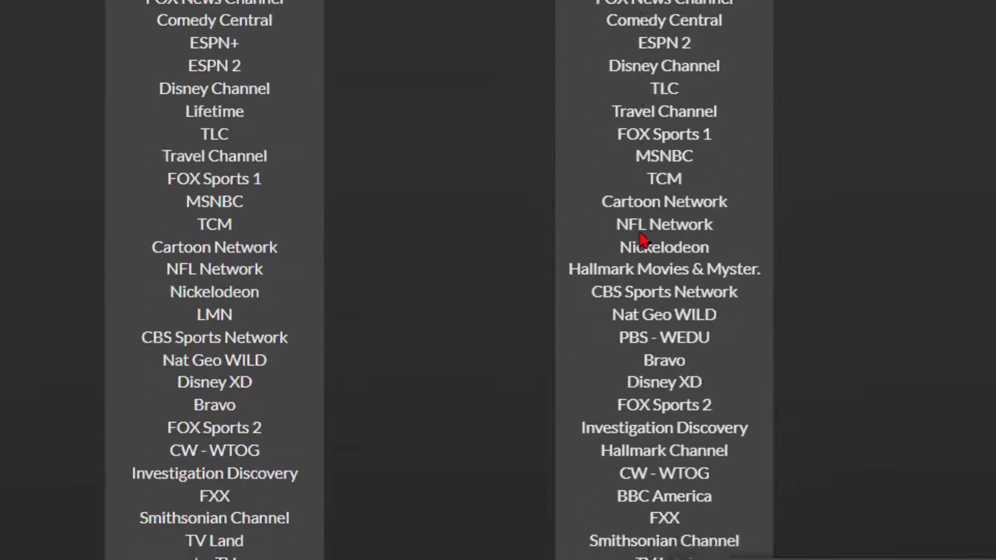
scroll("down", 3)
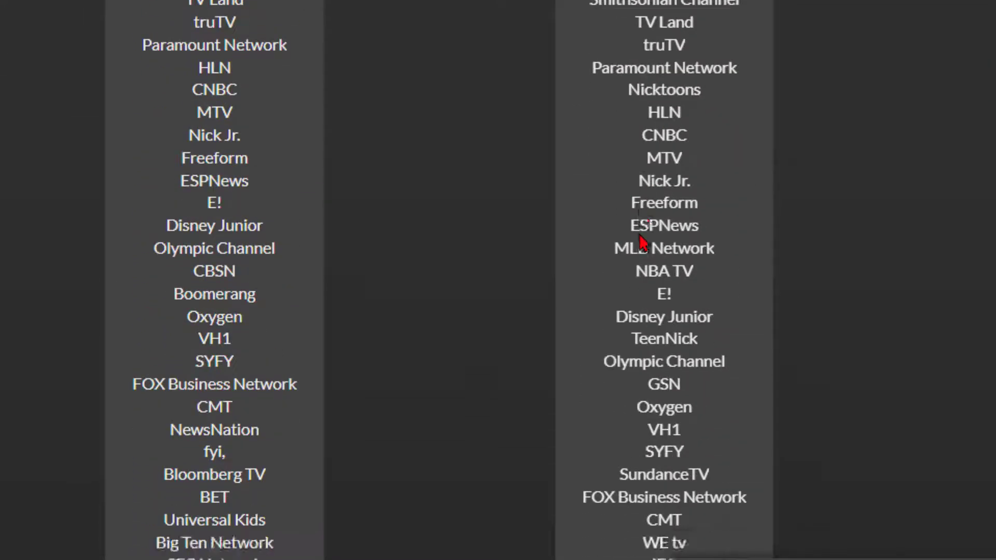
scroll("down", 3)
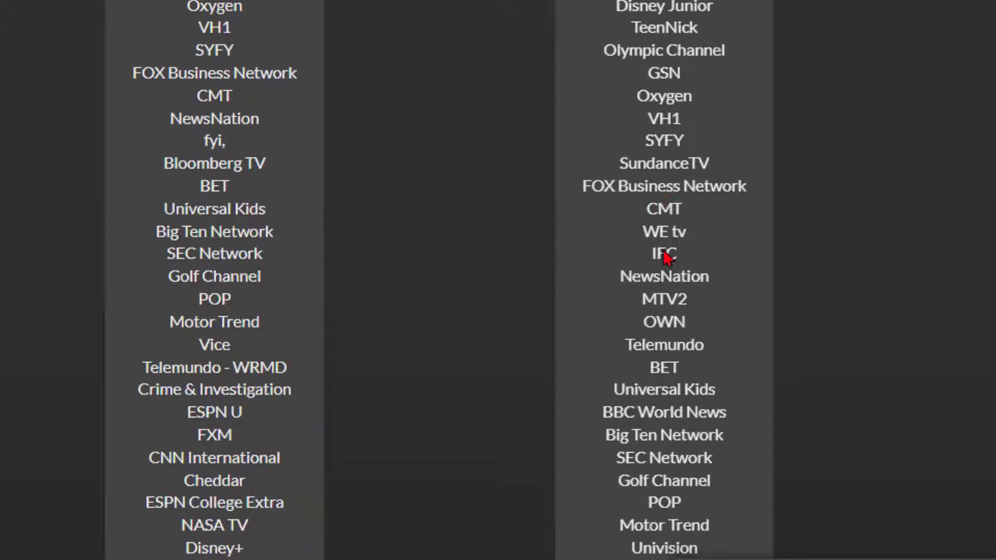
scroll("down", 3)
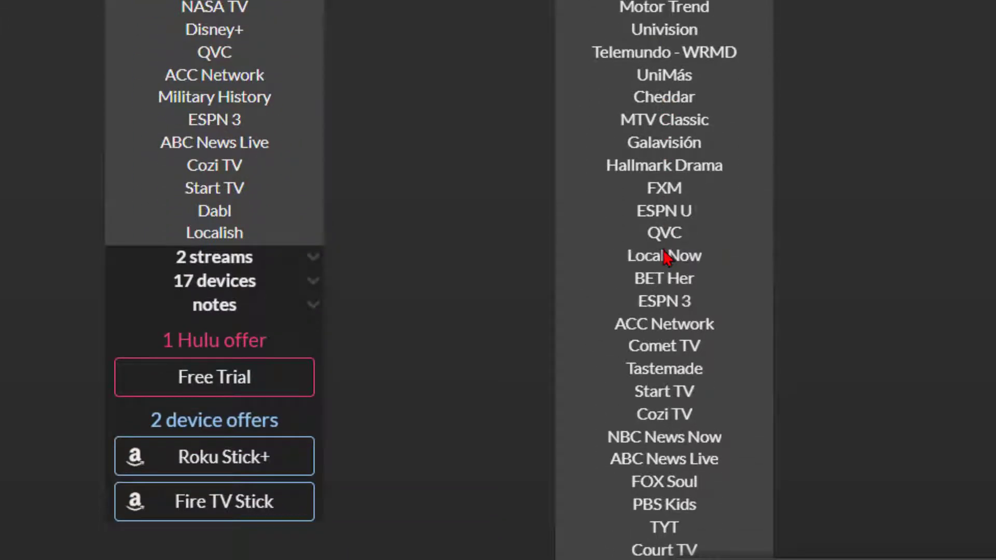
scroll("down", 3)
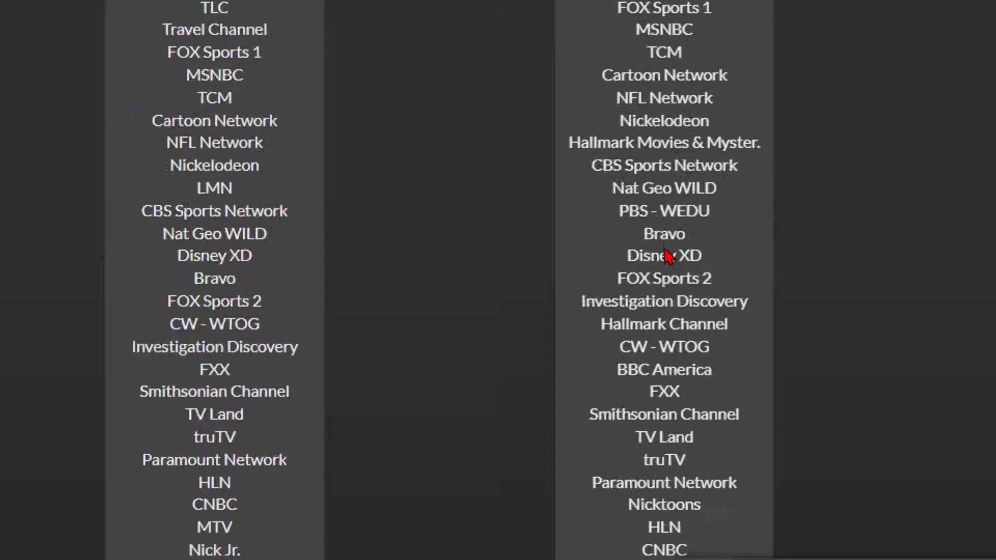
scroll("up", 3)
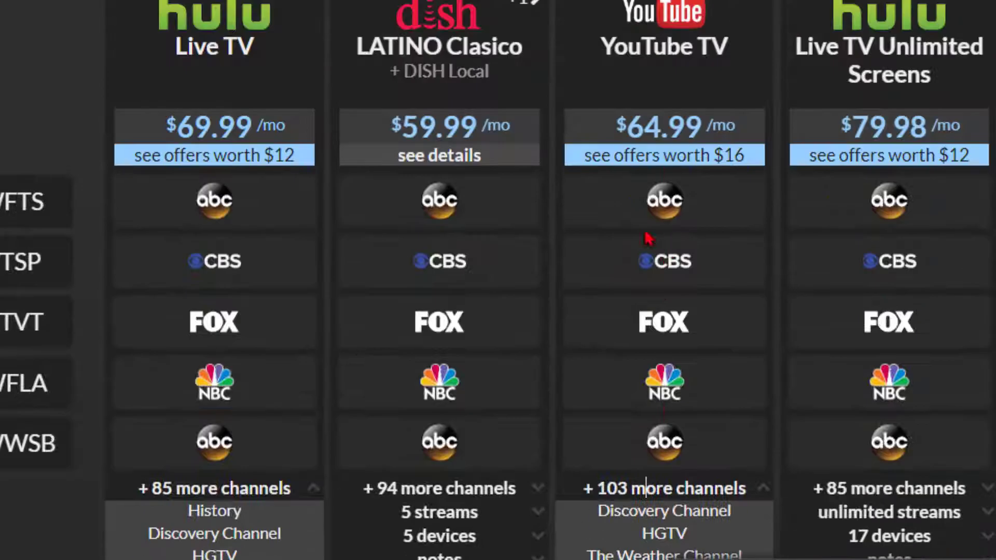
mouse_move(699, 143)
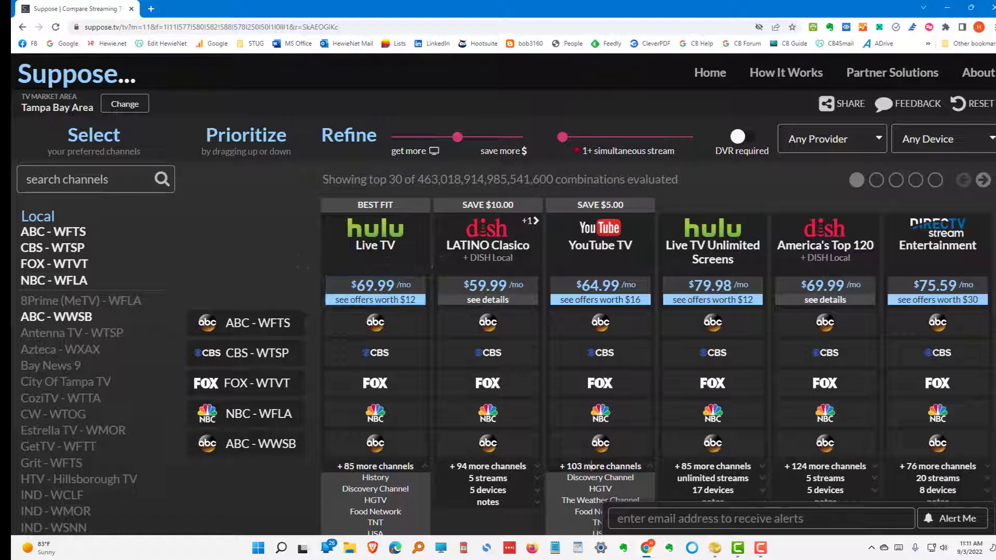
mouse_move(561, 121)
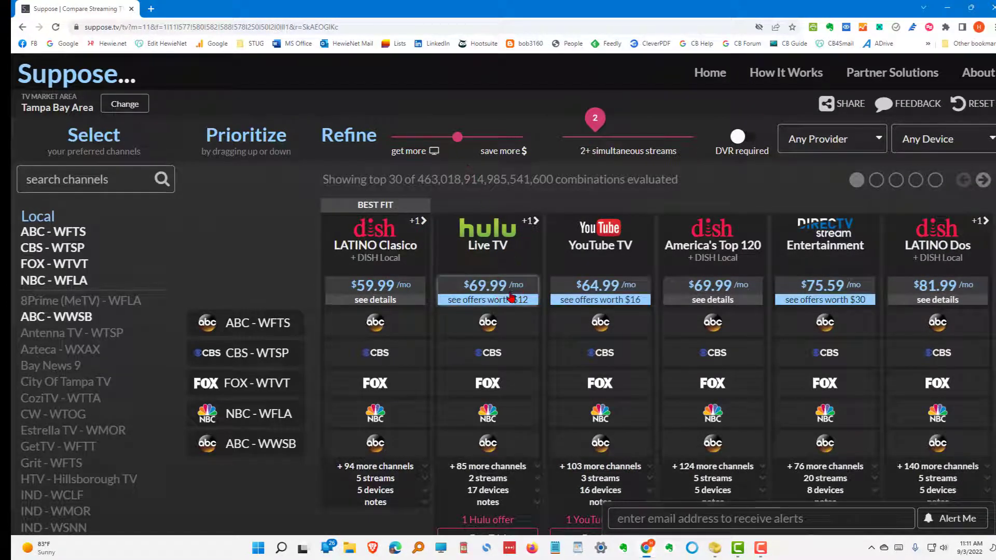
mouse_move(534, 260)
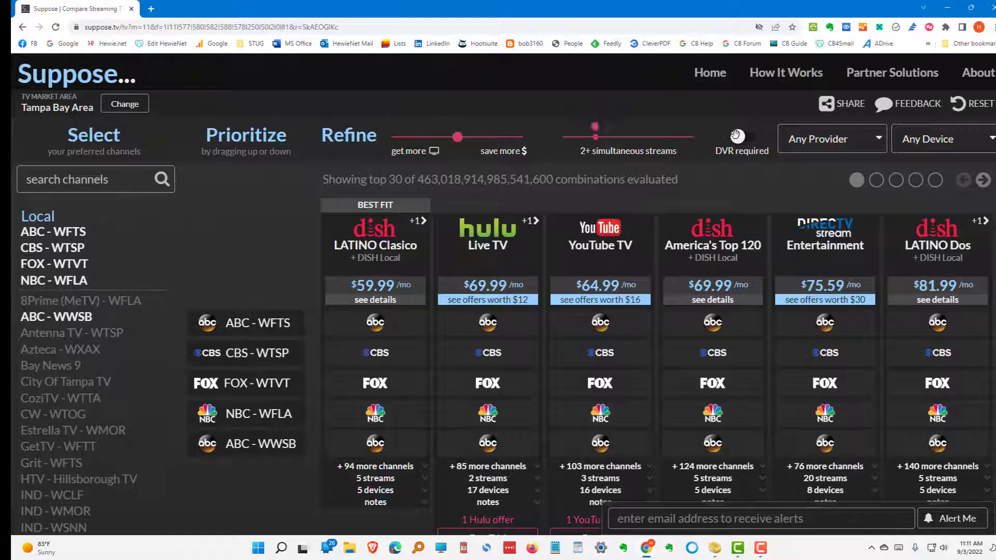
Turn on DVR required, leaving DISH LATINO Clasico best fit at $59.99/mo
left_click(741, 139)
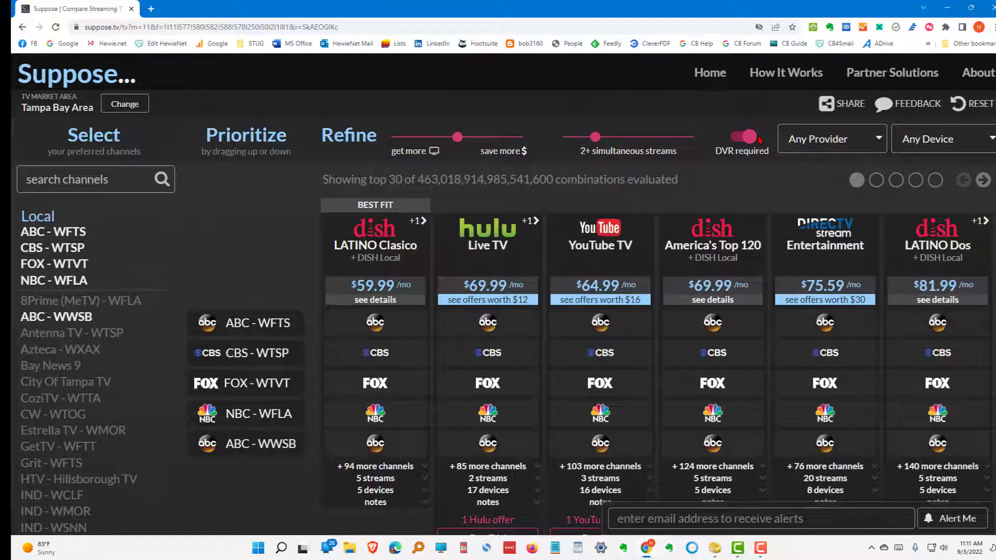